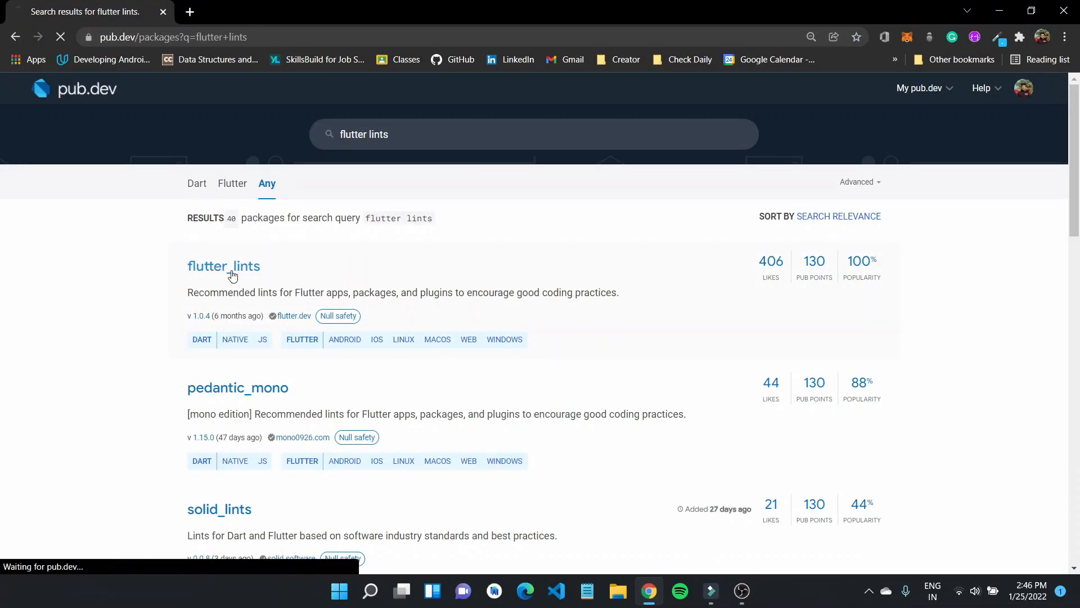
View the flutter_lints package on pub.dev, then bring the newapp project into the editor via the Command Prompt
left_click(223, 266)
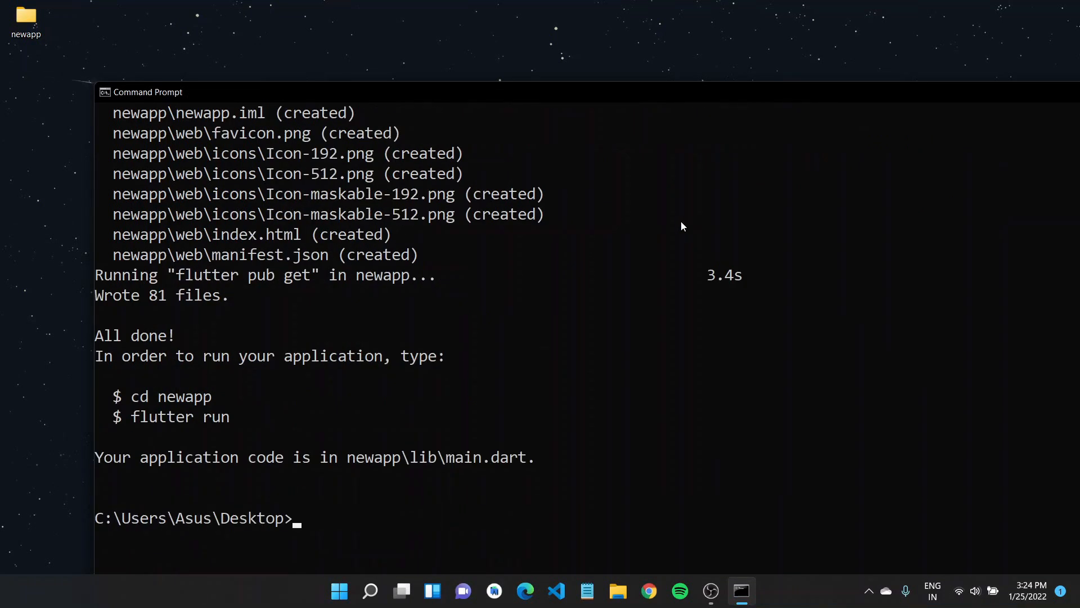
type("cd")
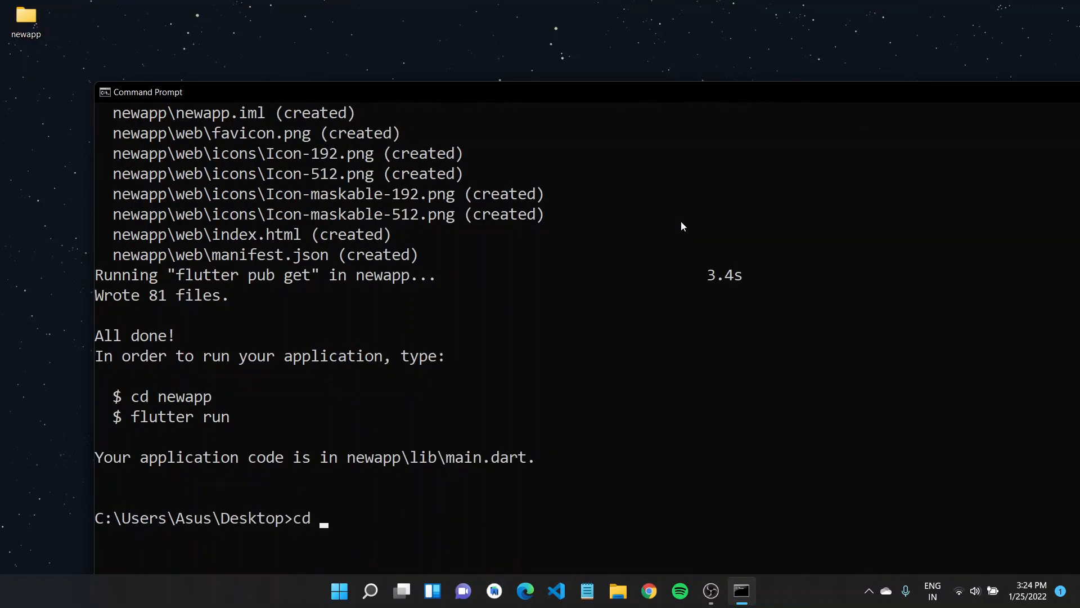
left_click(554, 590)
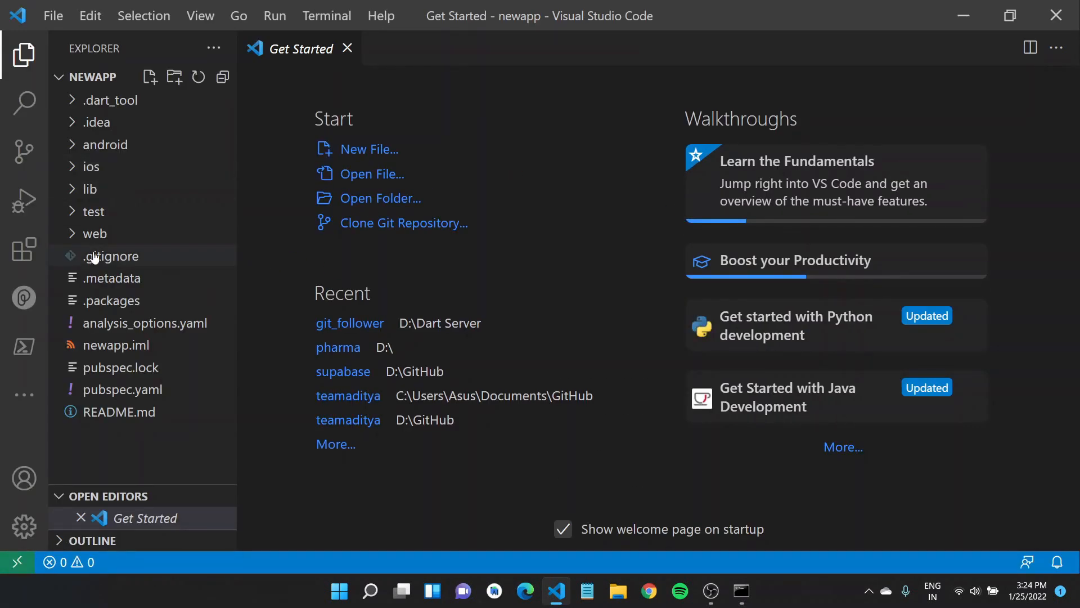
mouse_move(94, 233)
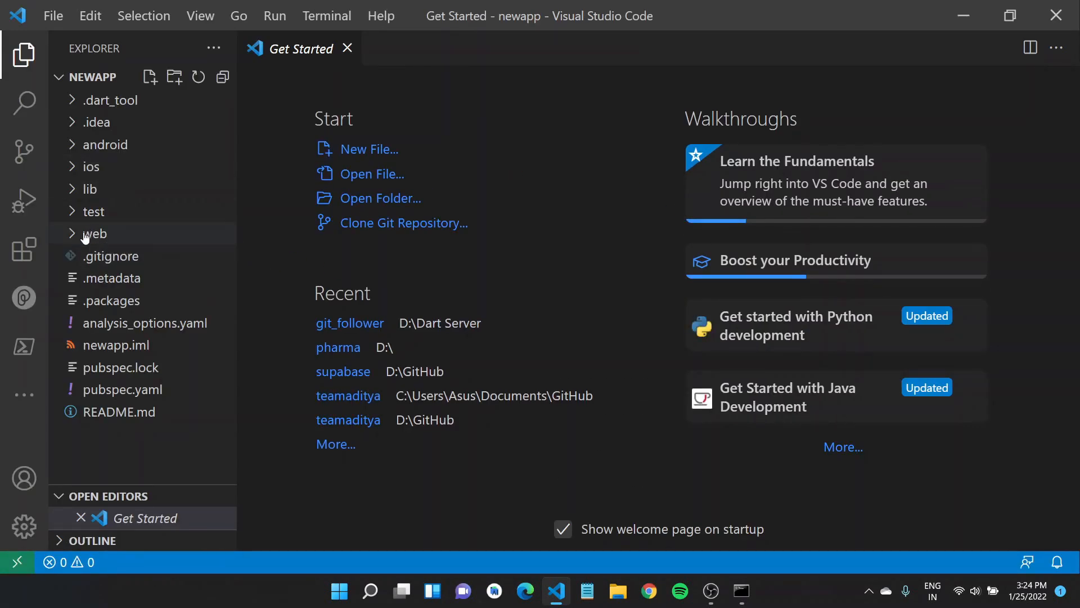
mouse_move(94, 260)
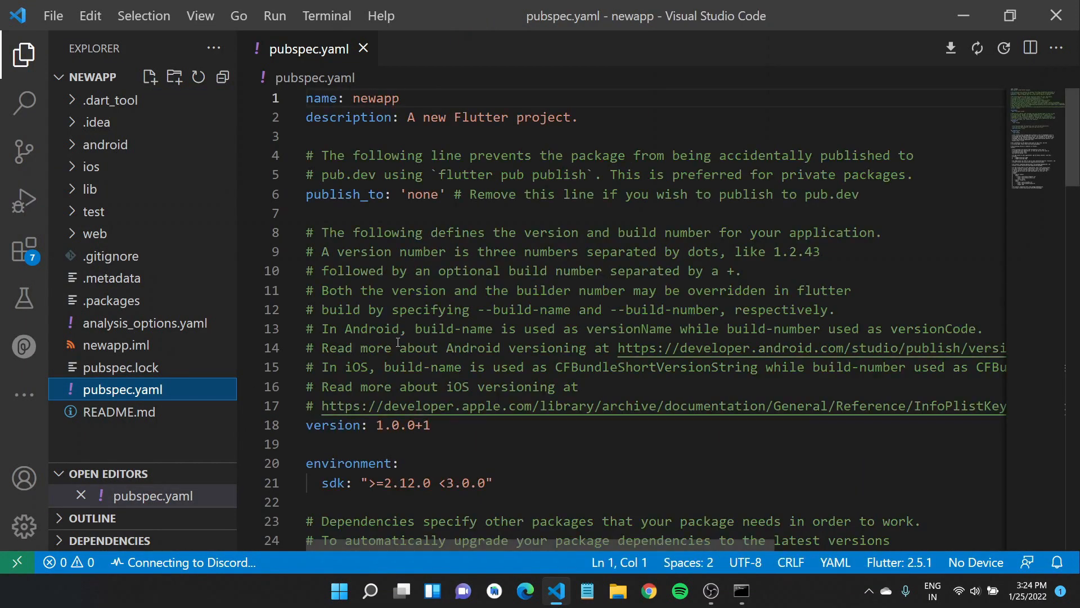
Read the flutter_lints include line and highlight the comment about recommended Flutter lints
scroll("down", 3)
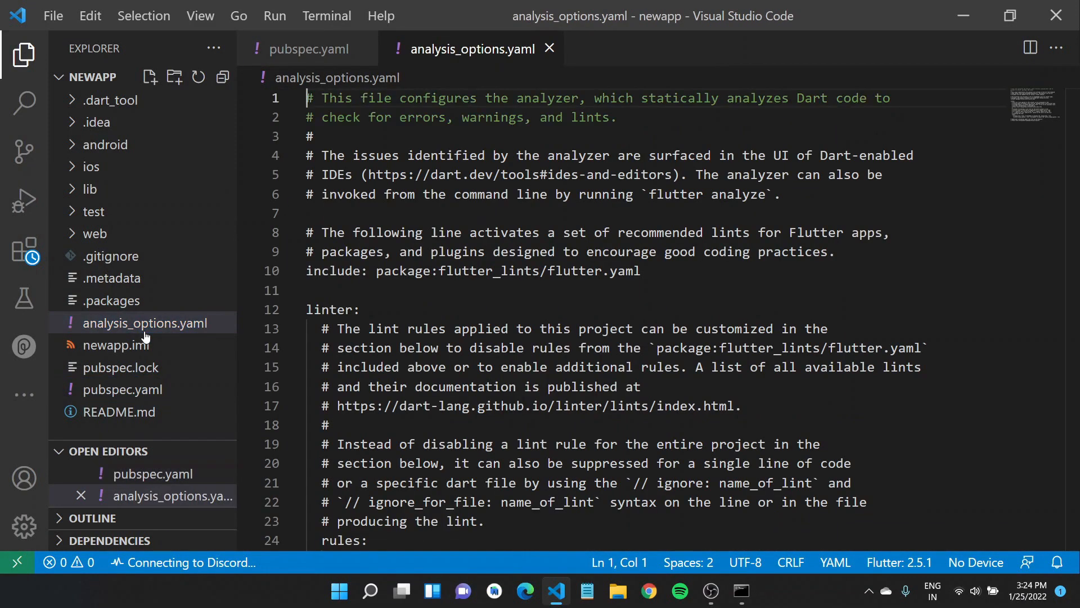
left_click(640, 271)
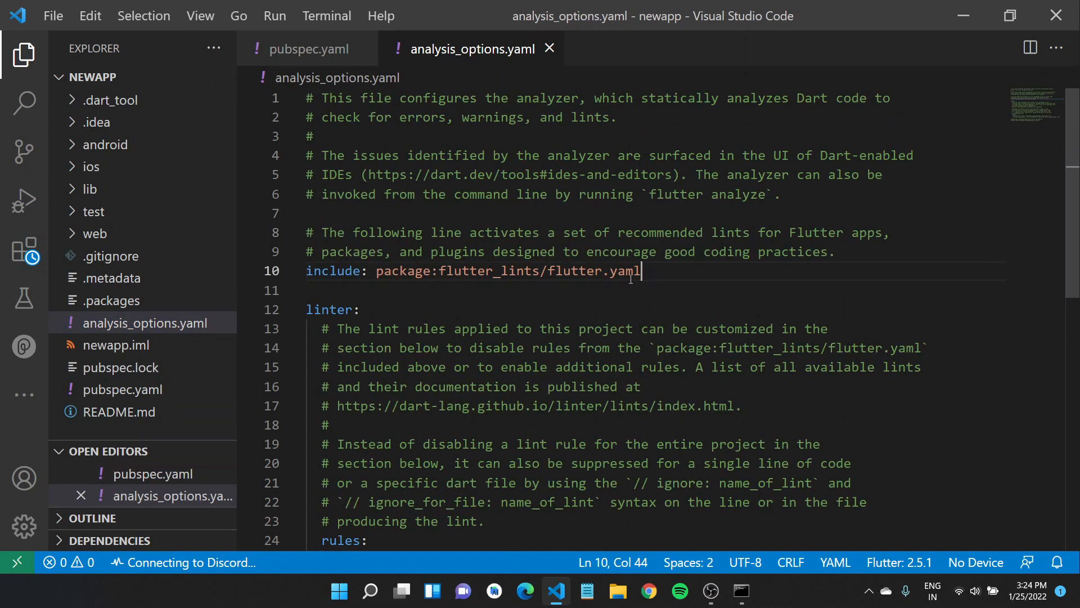
triple_click(471, 270)
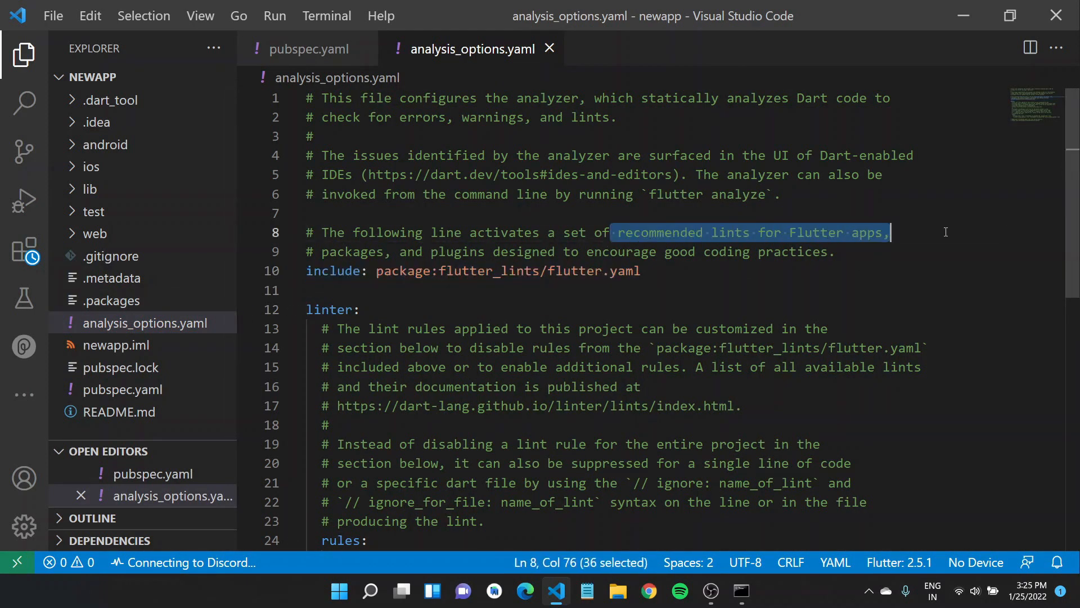
mouse_move(600, 309)
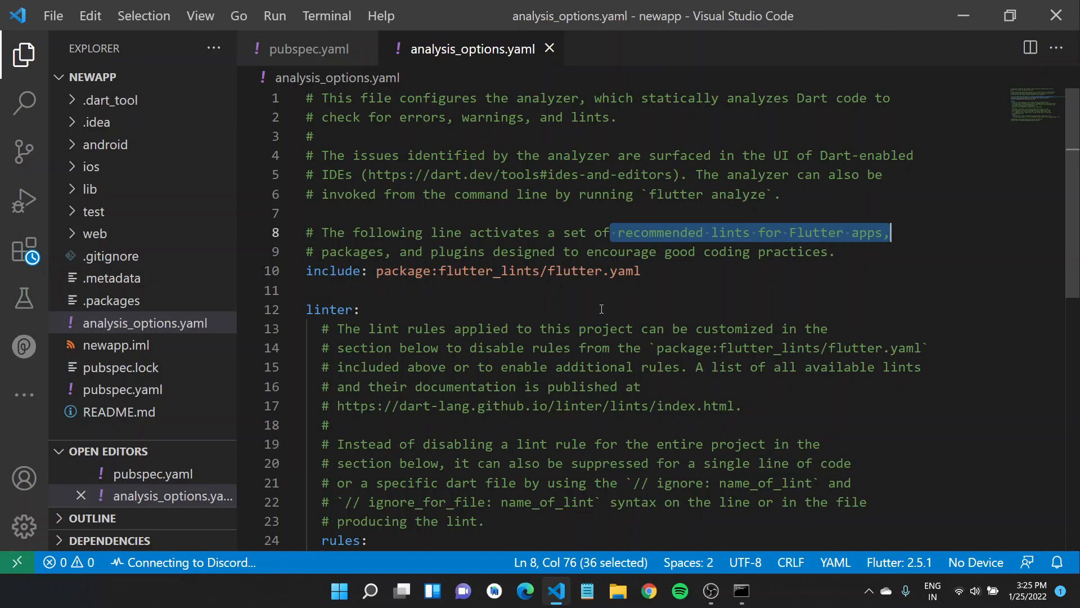
scroll("down", 3)
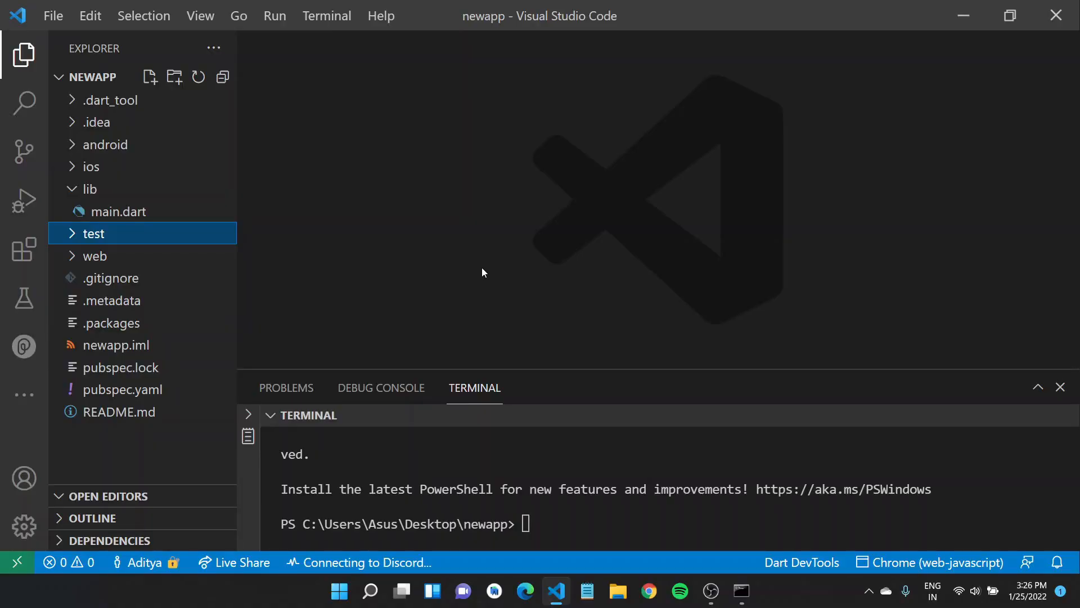
Run 'flutter pub add --dev flutter_lints' in the terminal, then start a new file in the project root
left_click(538, 523)
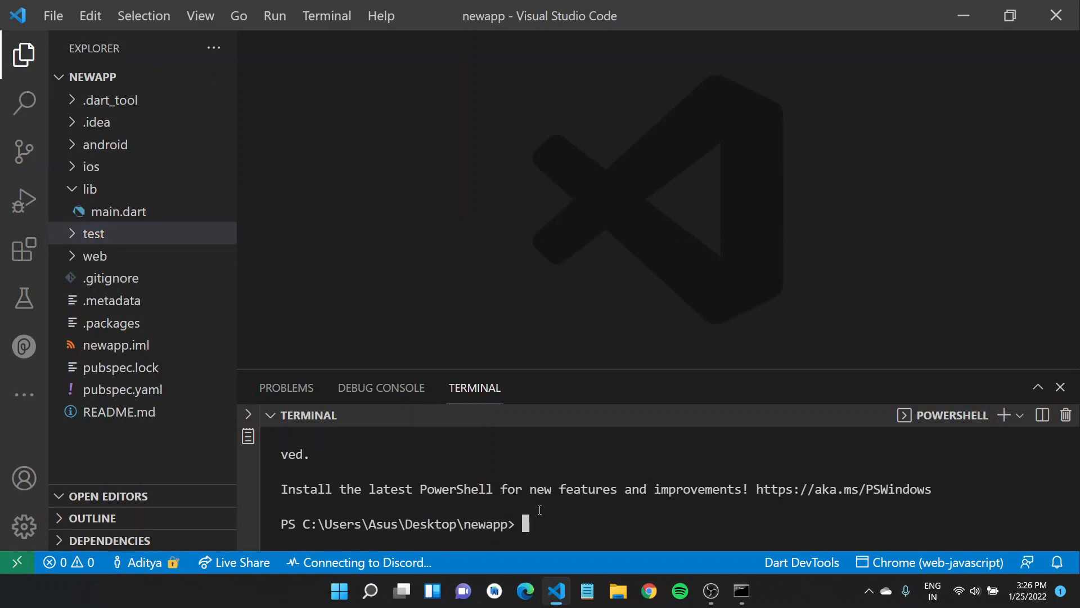
type("flutter pub add")
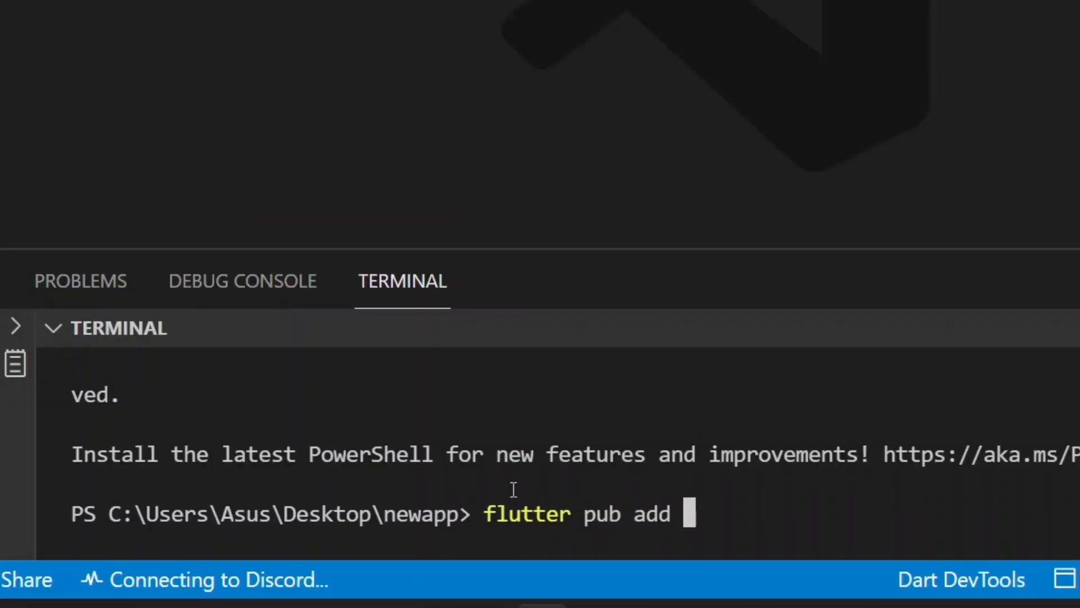
type("--dev flutter_lints")
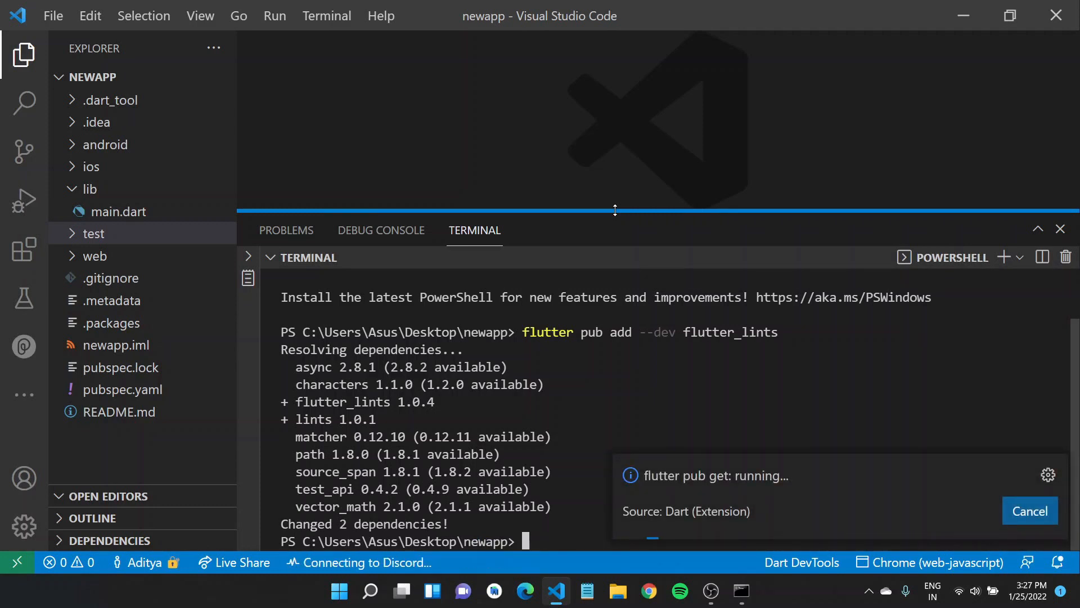
left_click(150, 77)
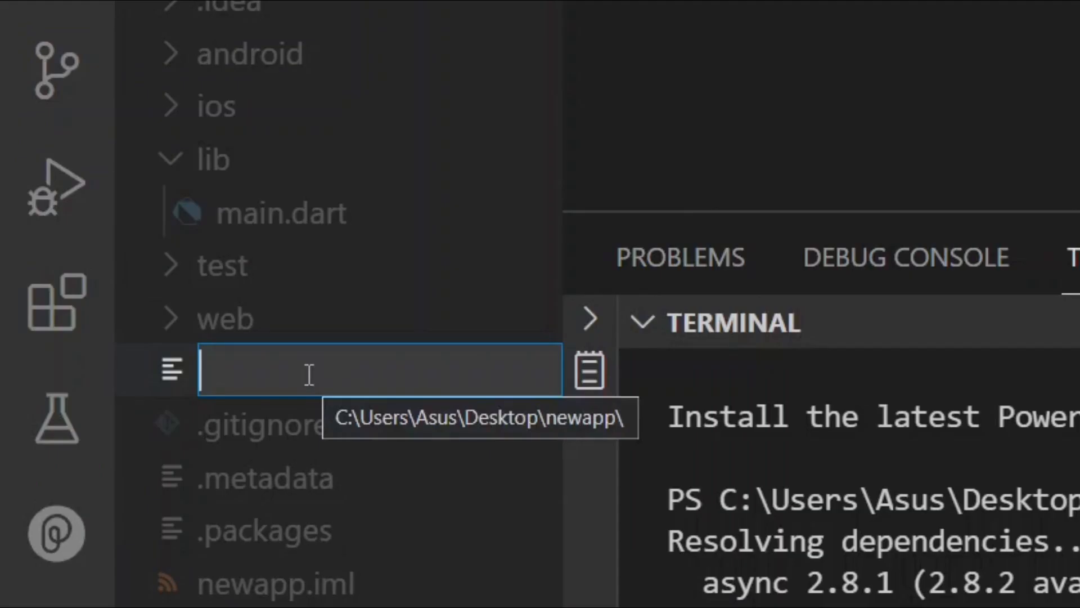
Name the file analysis_options.yaml with 'include: package:flutter_lints/flutter.yaml' and check the reported lint warning
type("a")
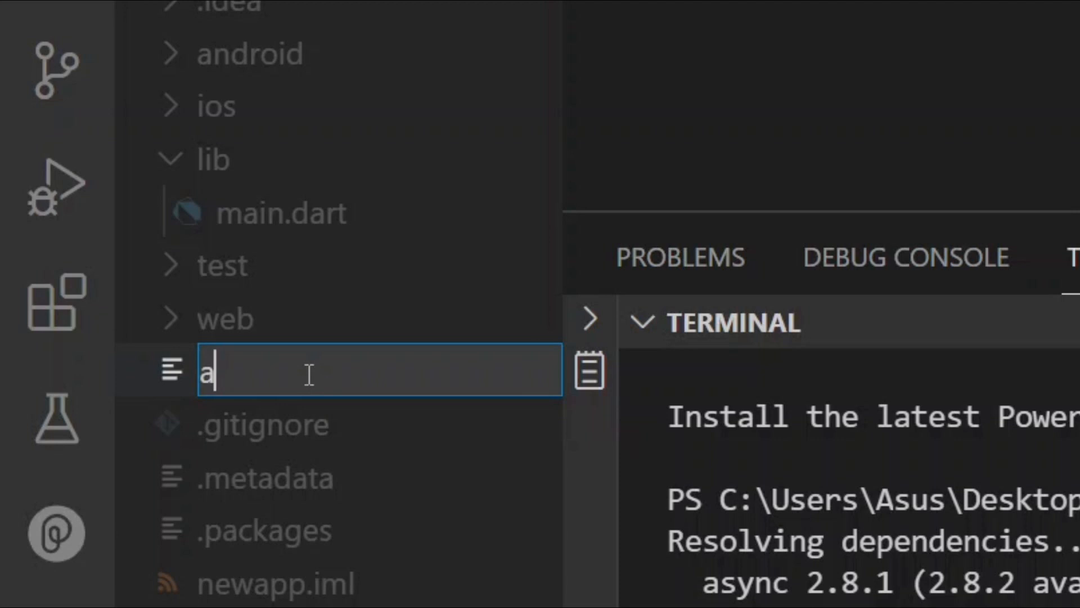
type("nalysis_options.yaml")
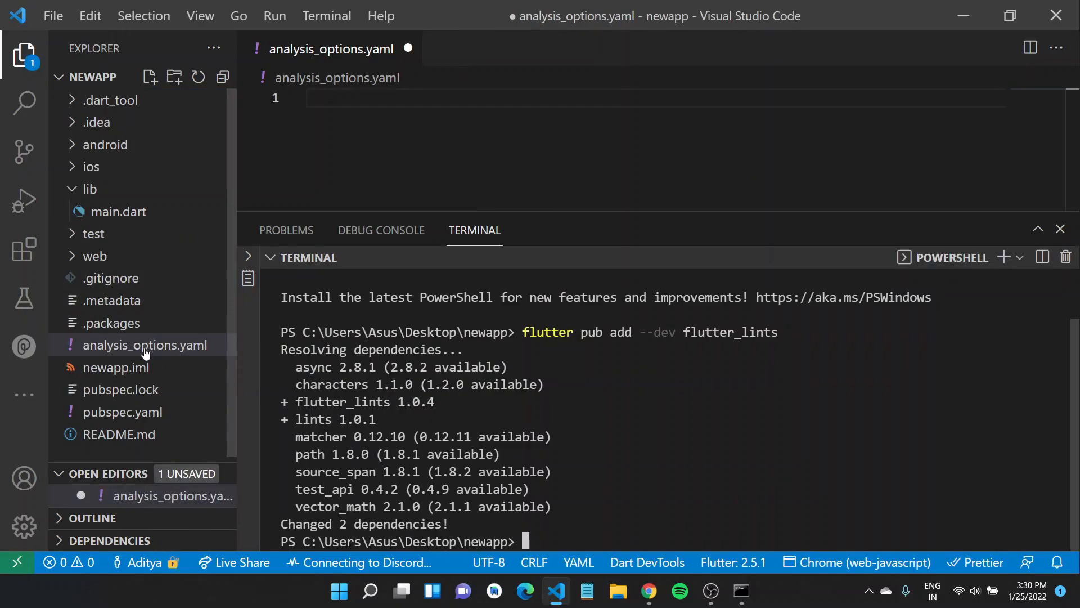
left_click(330, 99)
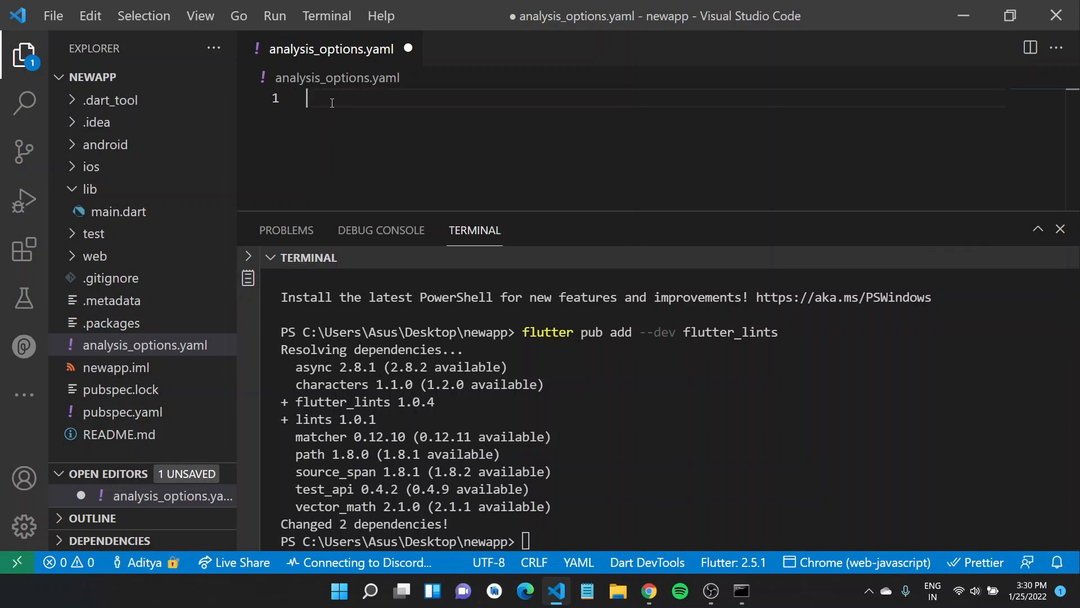
type("include: package:flutter_lints/flutter.yaml")
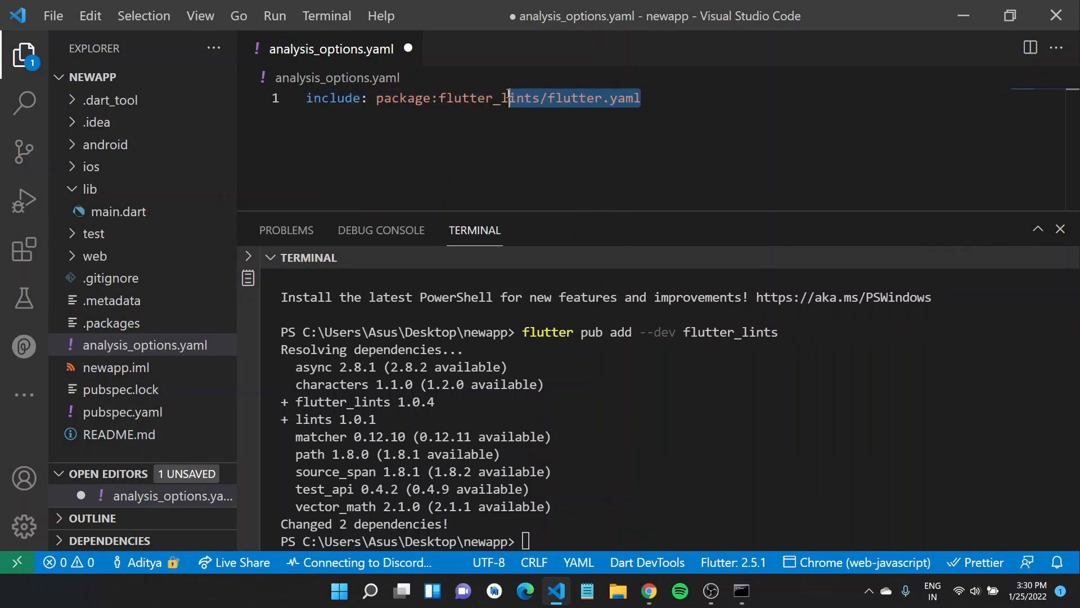
left_click(286, 230)
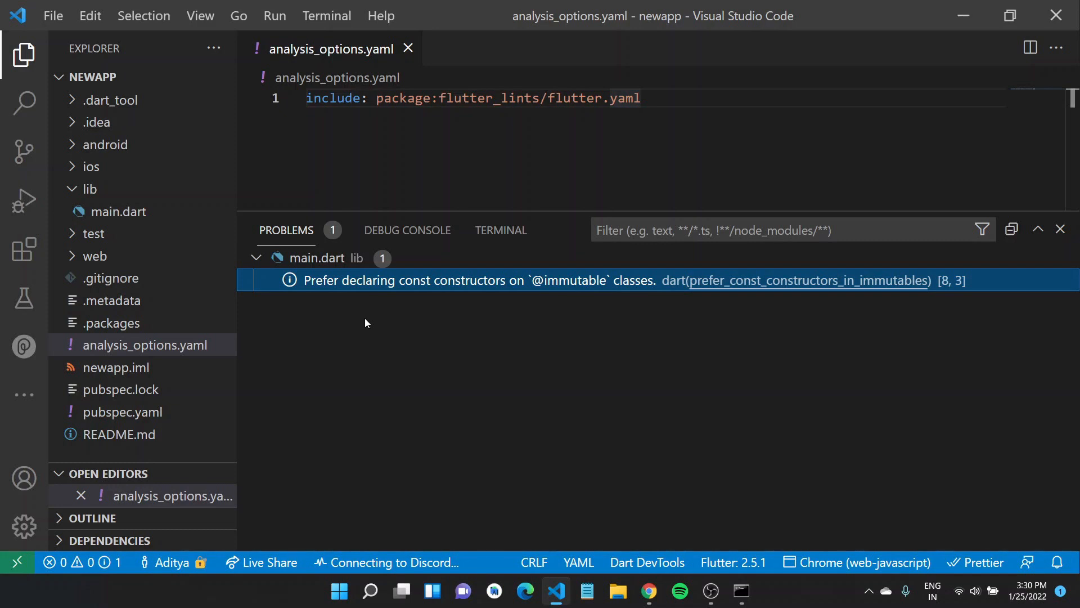
Add const to the flagged constructors in main.dart and save both main.dart and analysis_options.yaml
left_click(115, 212)
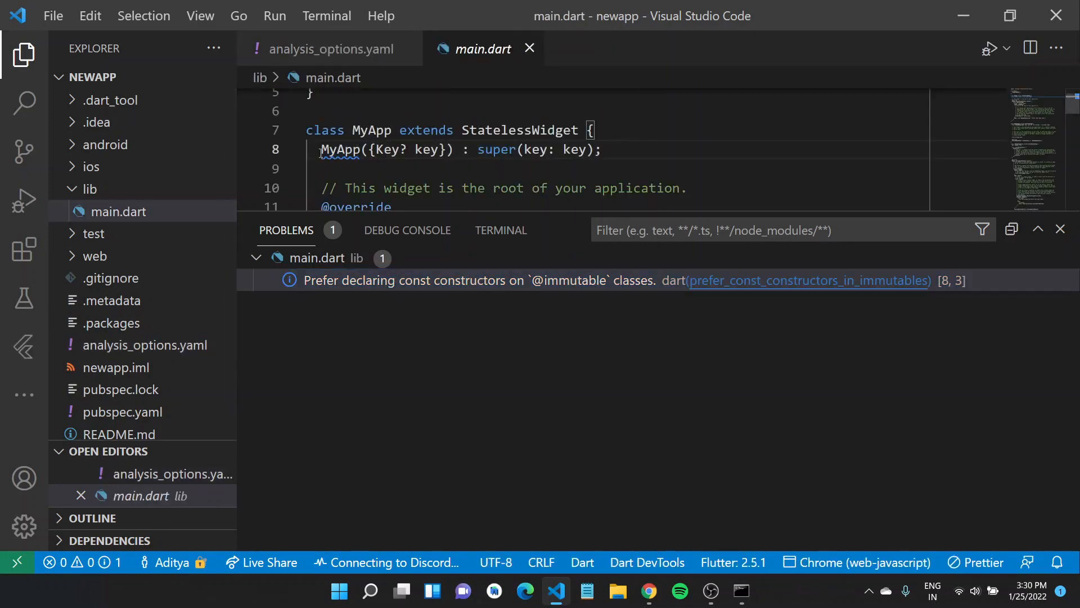
type("const")
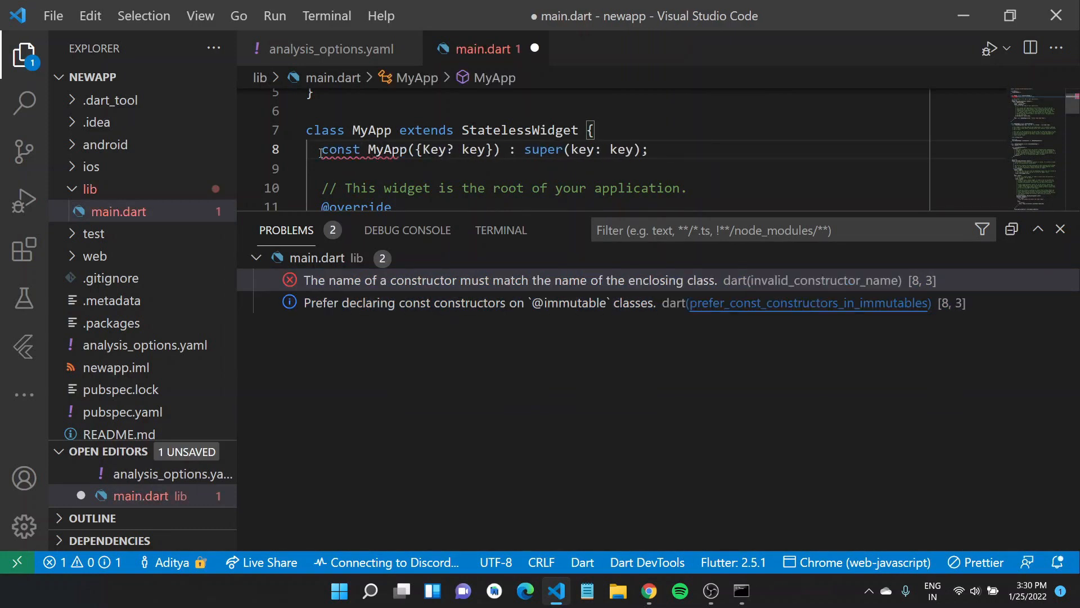
key("ctrl+s")
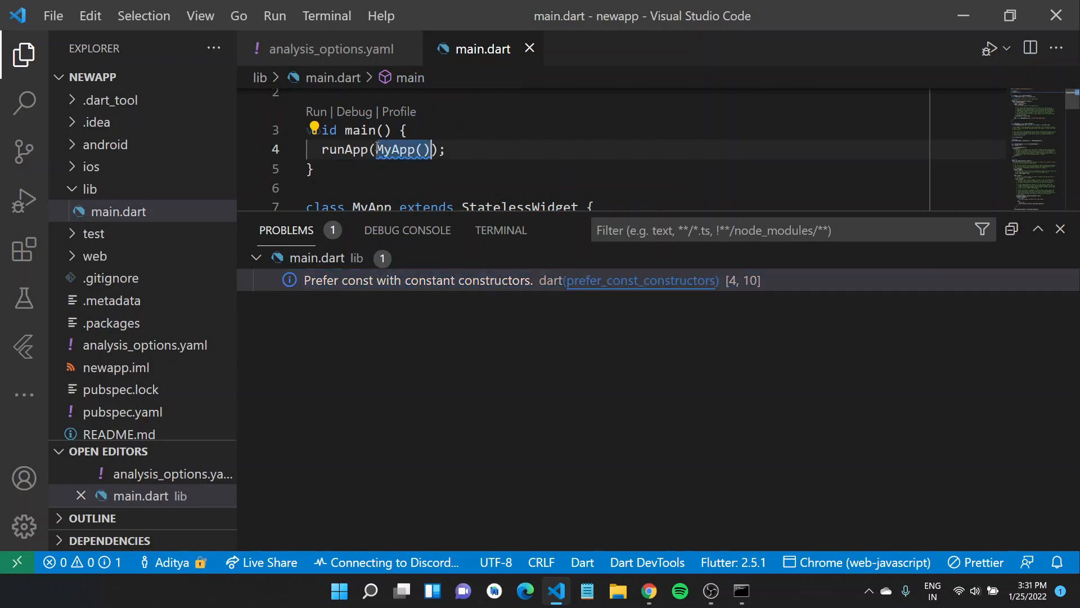
left_click(333, 48)
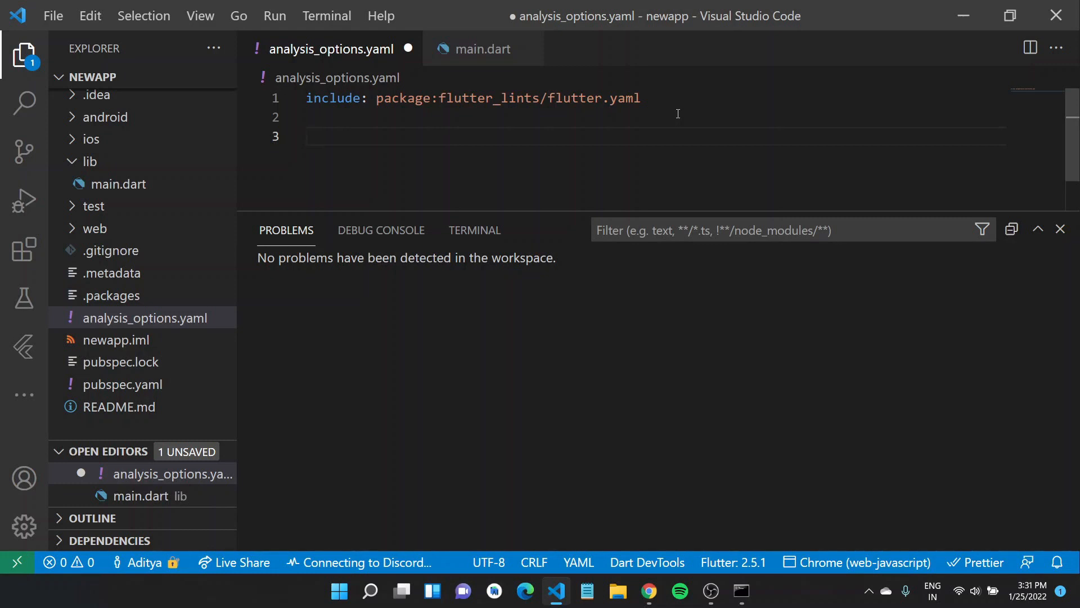
key("ctrl+s")
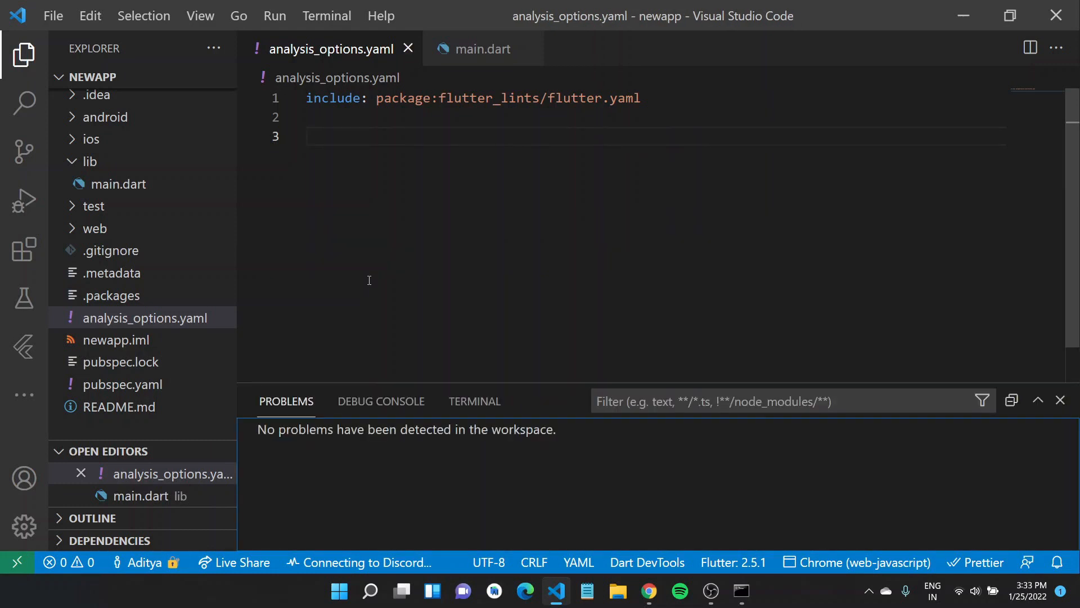
Add a linter rules section with prefer_single_quotes: true
type("linter:")
type("rules:")
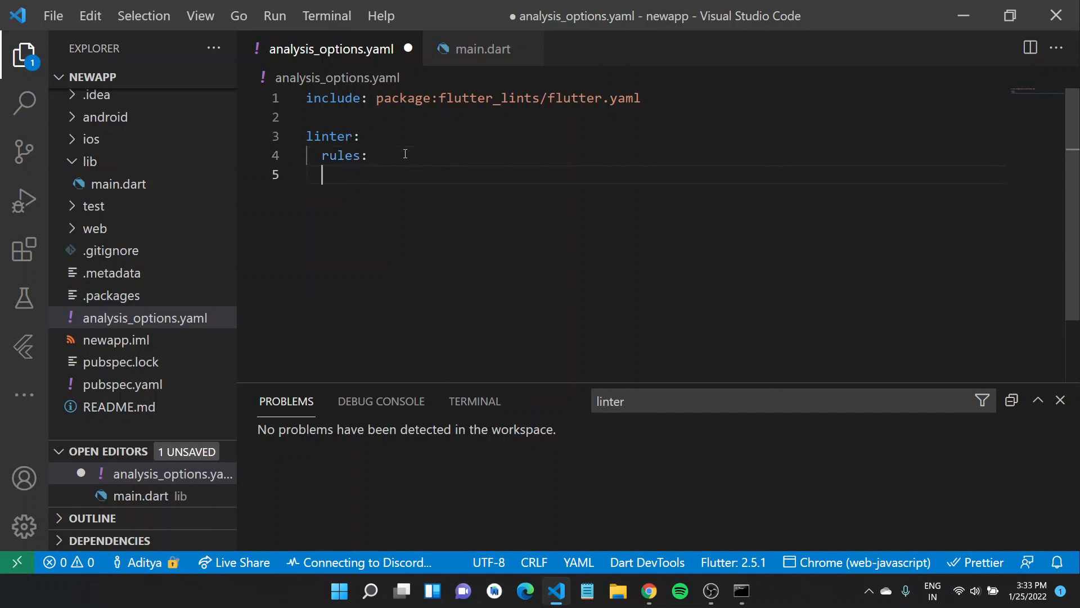
type("pre")
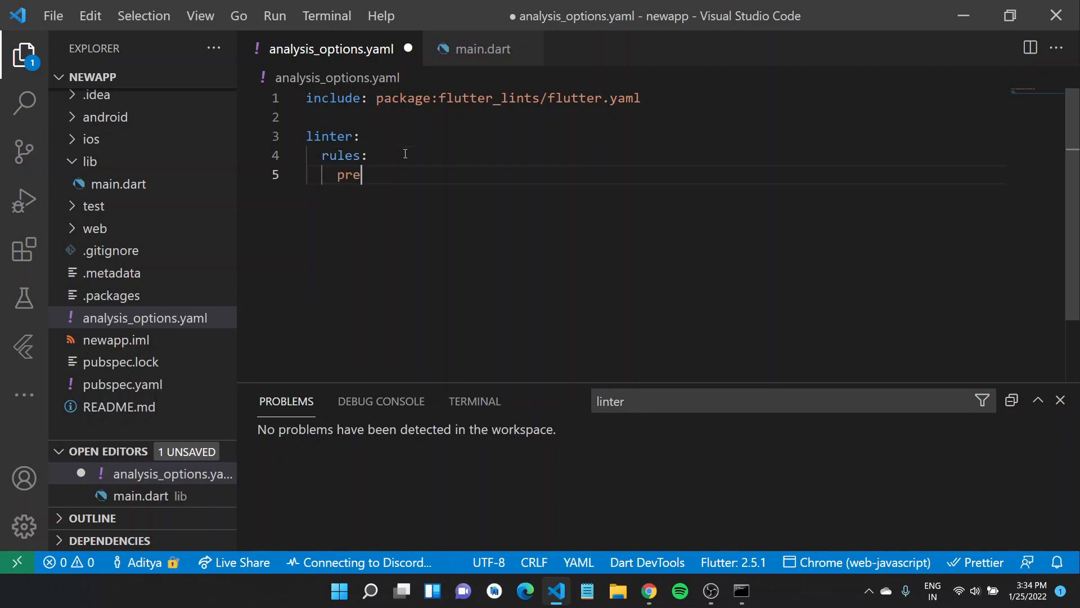
type("fer_")
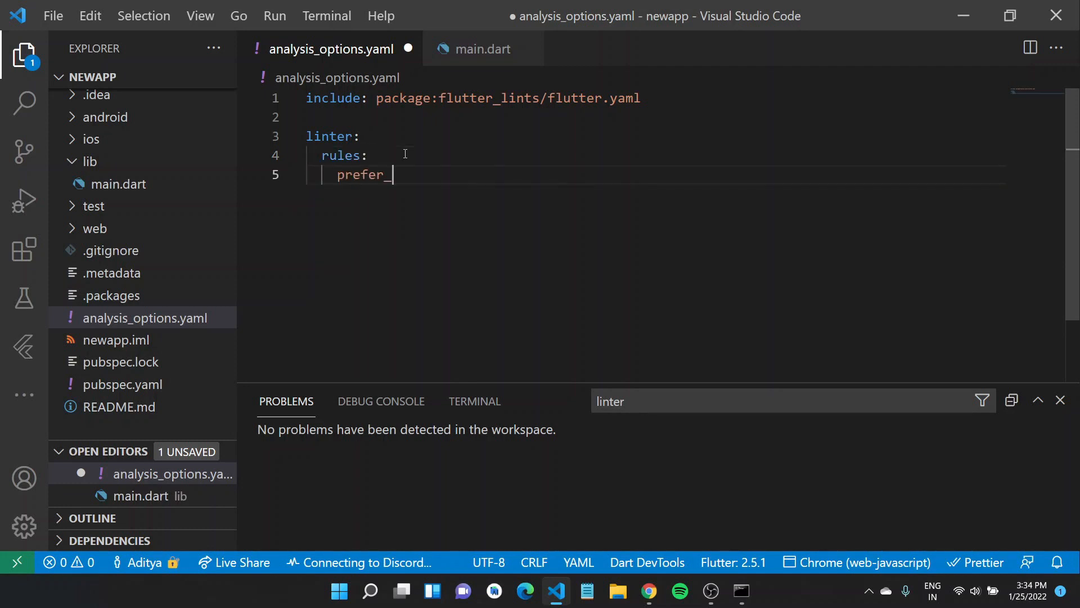
type("single_")
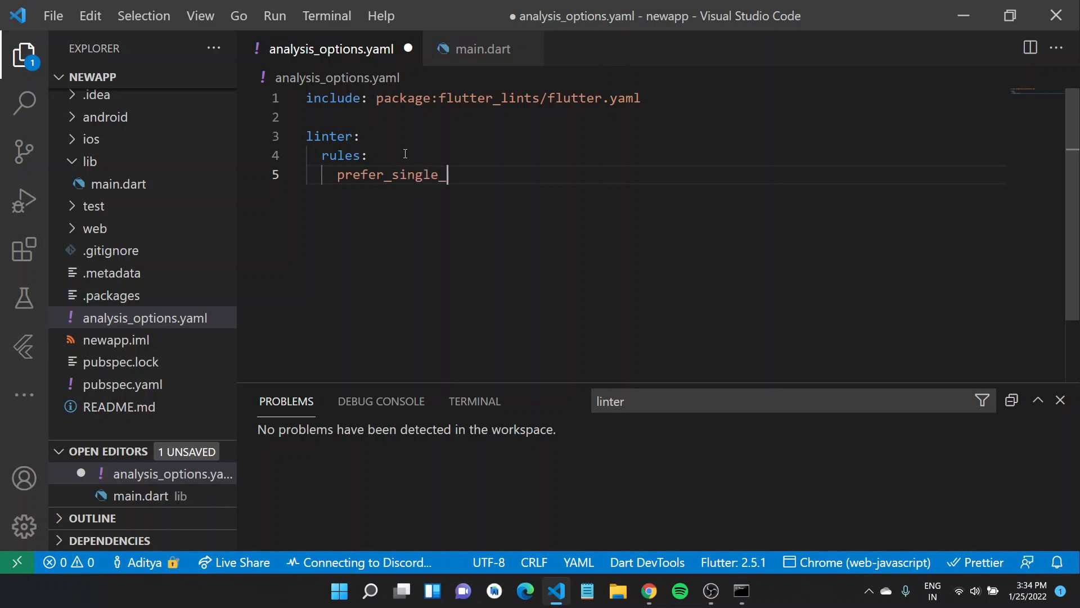
type("quot")
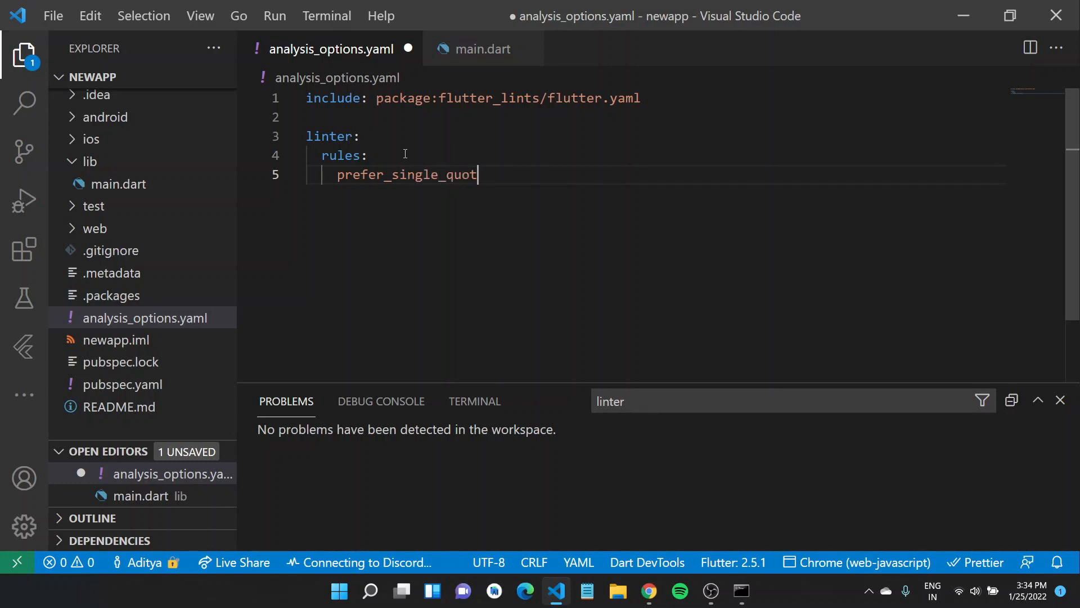
type("es: true")
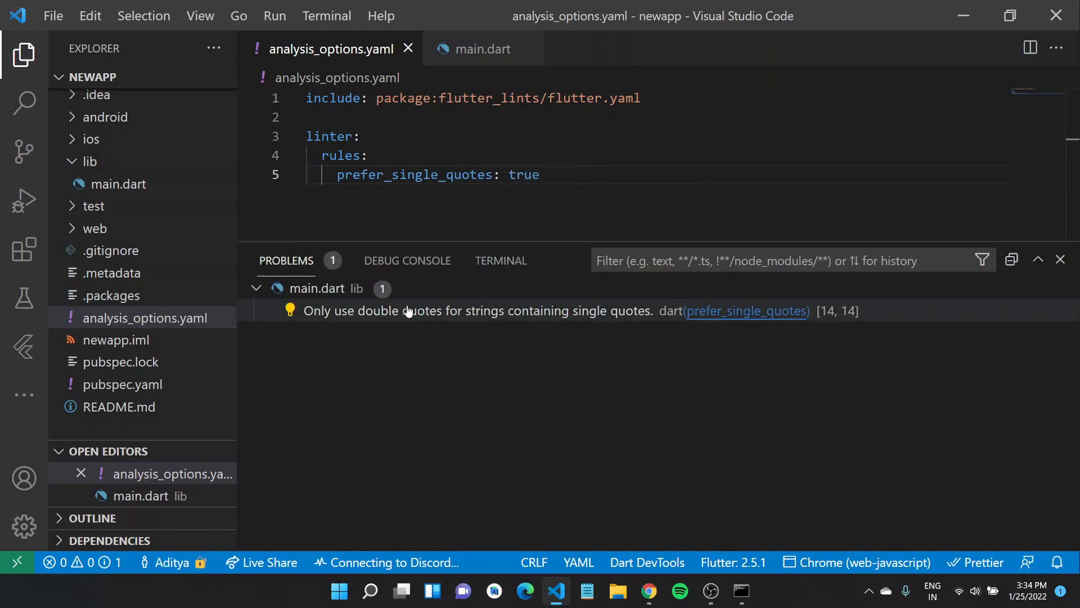
mouse_move(409, 311)
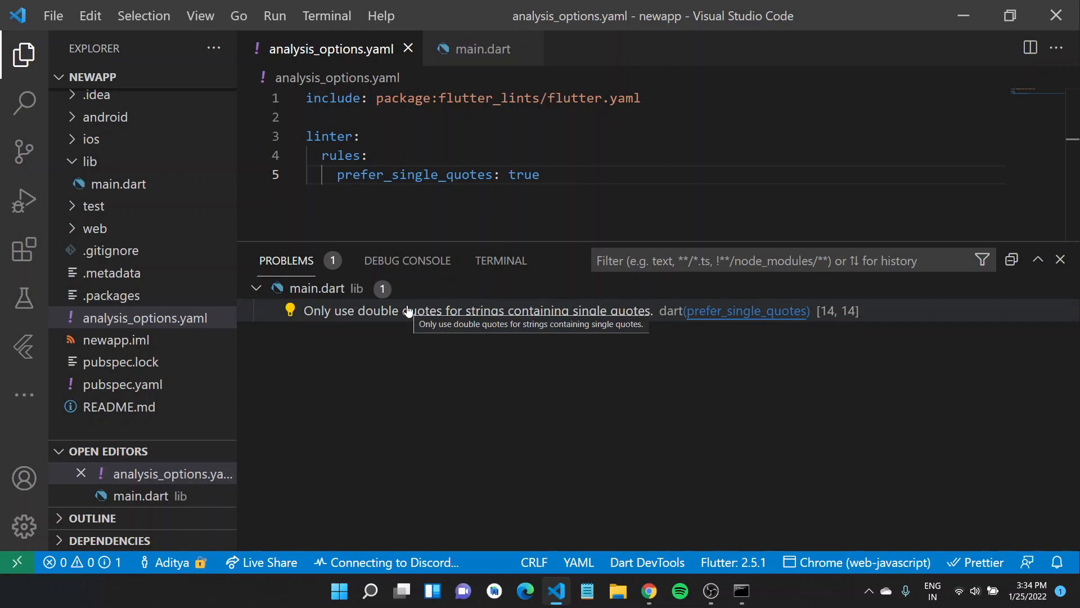
mouse_move(367, 283)
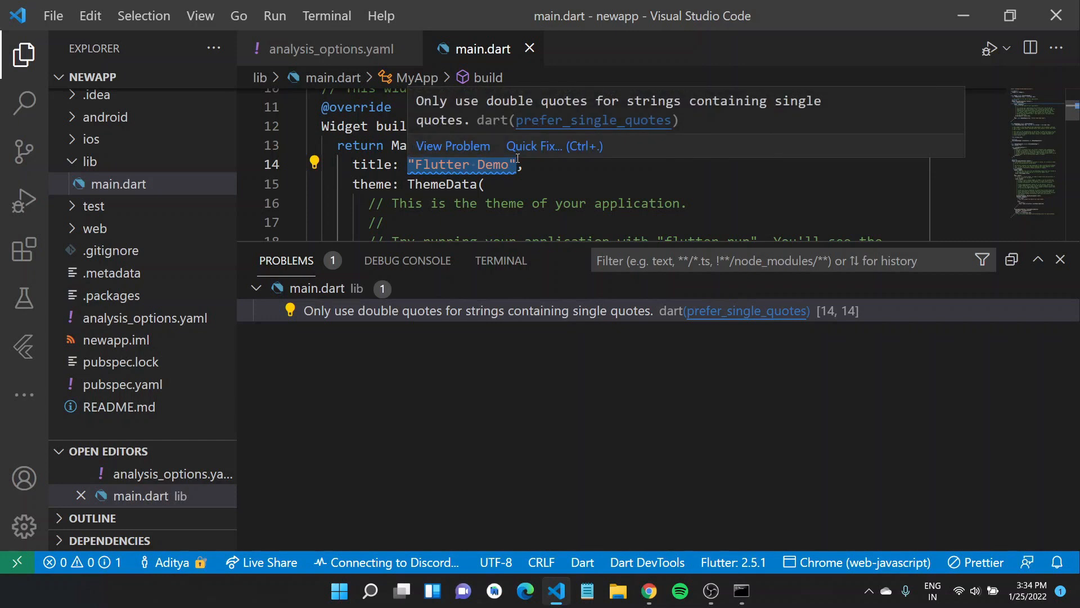
Jump to the double-quoted 'Flutter Demo' title in main.dart flagged by the single-quotes rule
left_click(331, 48)
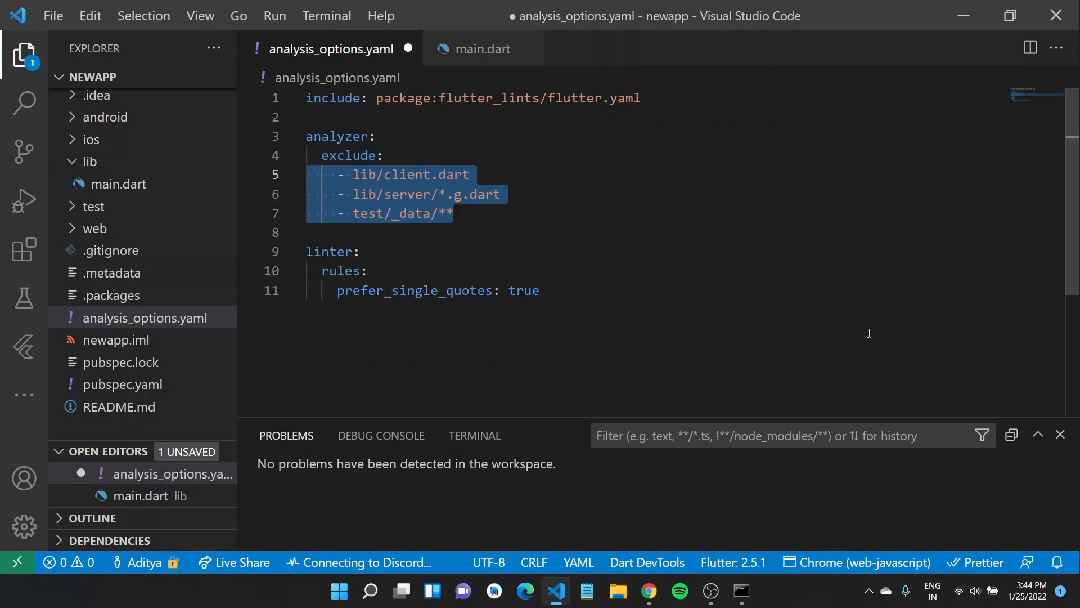
Place the cursor after test/_data/**, the last path in the analyzer exclude list
left_click(456, 212)
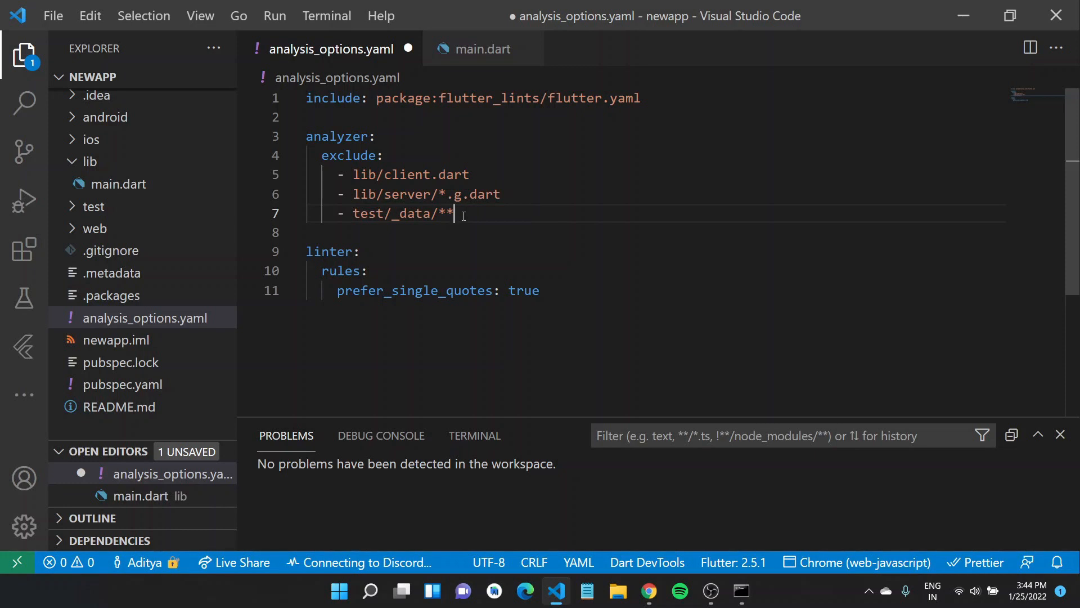
Add an analyzer errors block and the line 'dead_code: info' below missing_return
key("Enter")
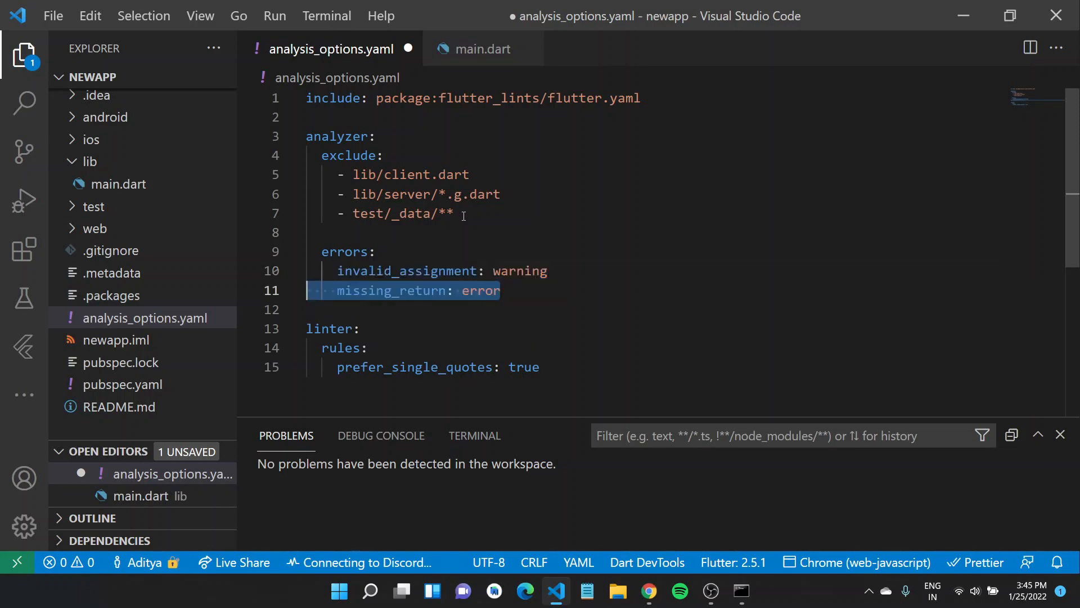
key("Enter")
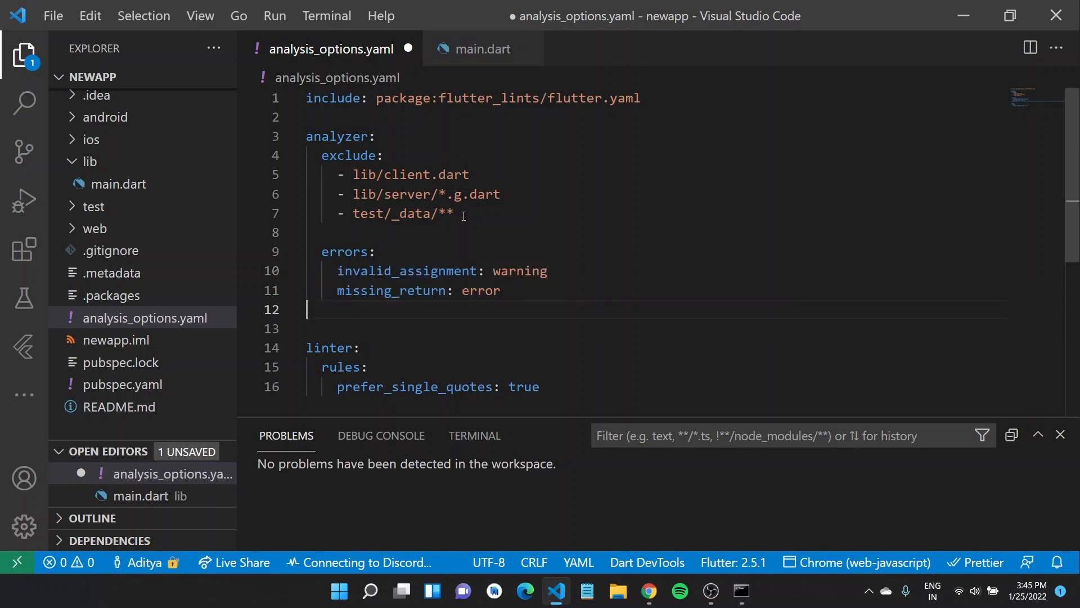
type("dead_code: info")
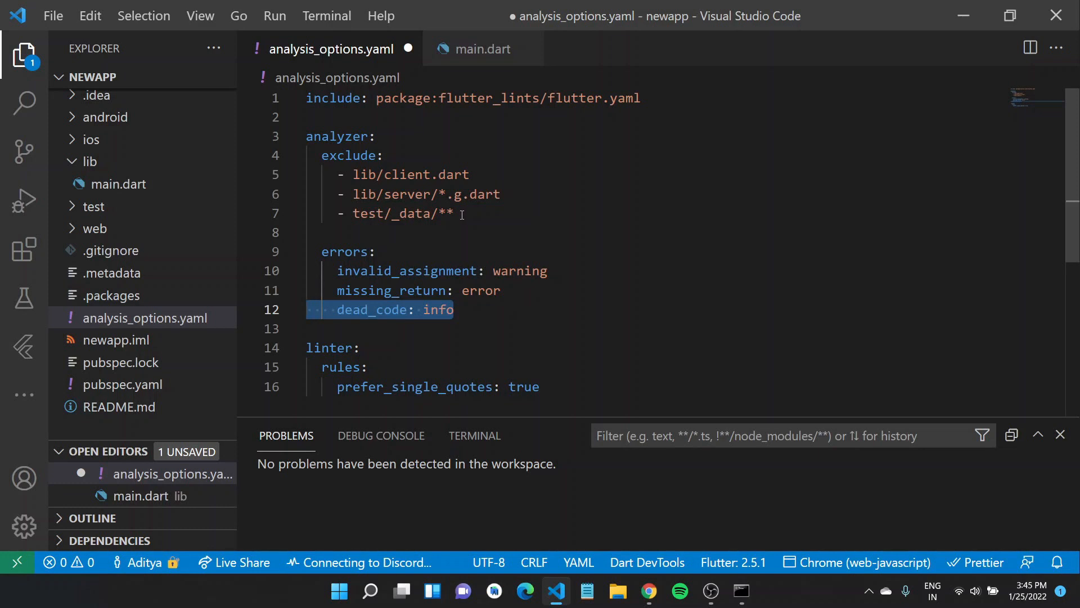
left_click(517, 270)
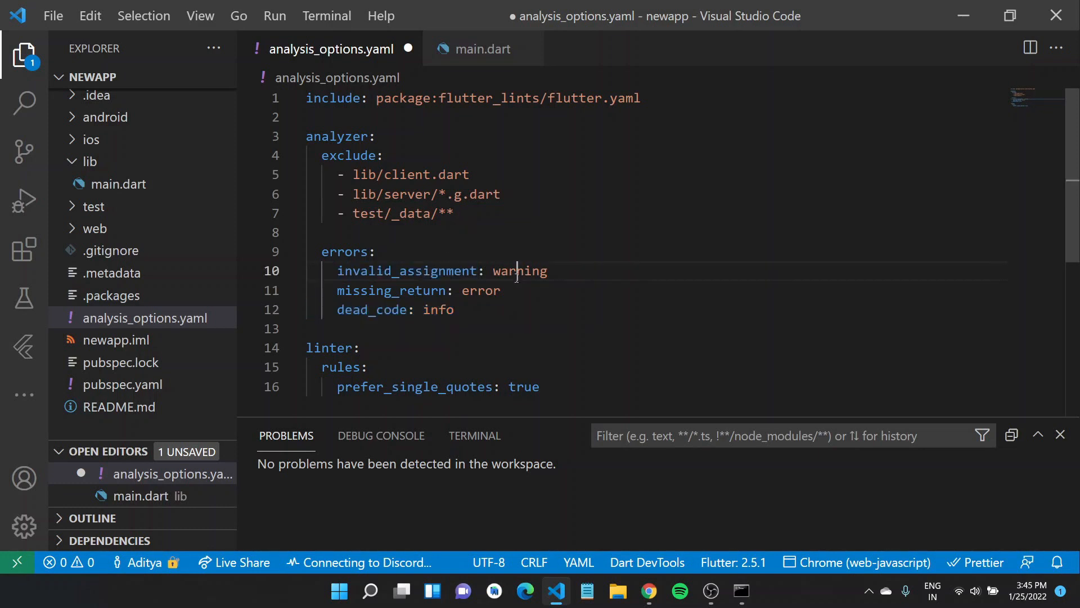
Highlight the warning severity of invalid_assignment and error severity of missing_return while explaining them
double_click(516, 270)
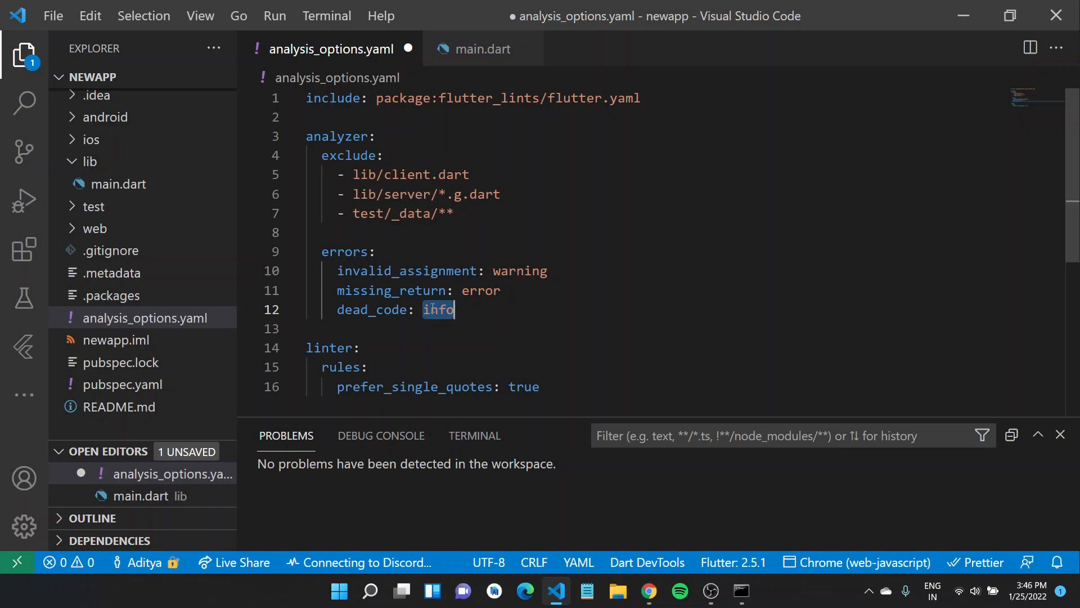
mouse_move(529, 257)
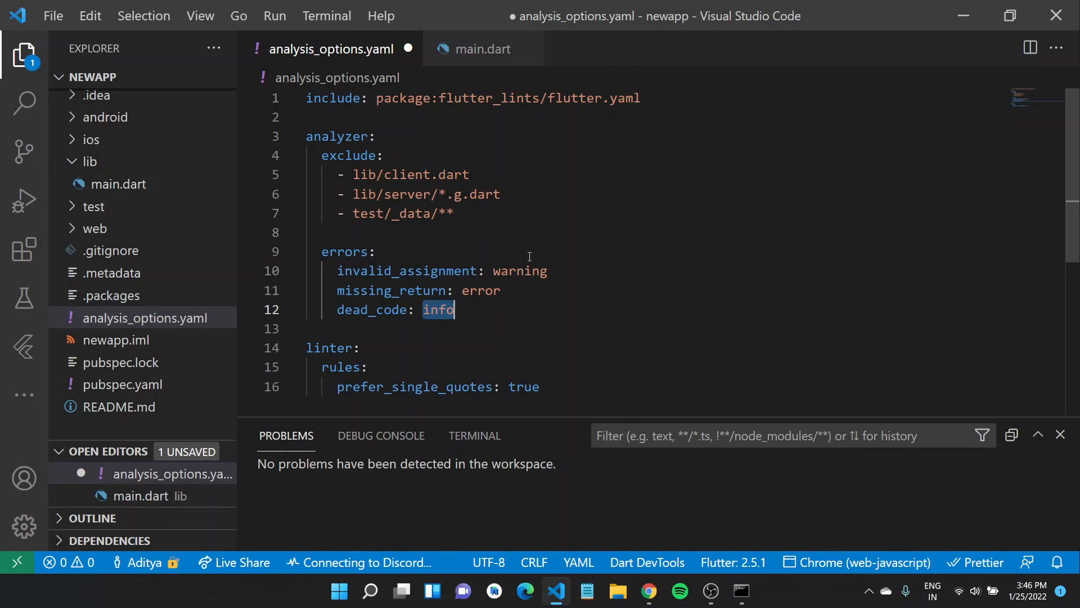
double_click(520, 270)
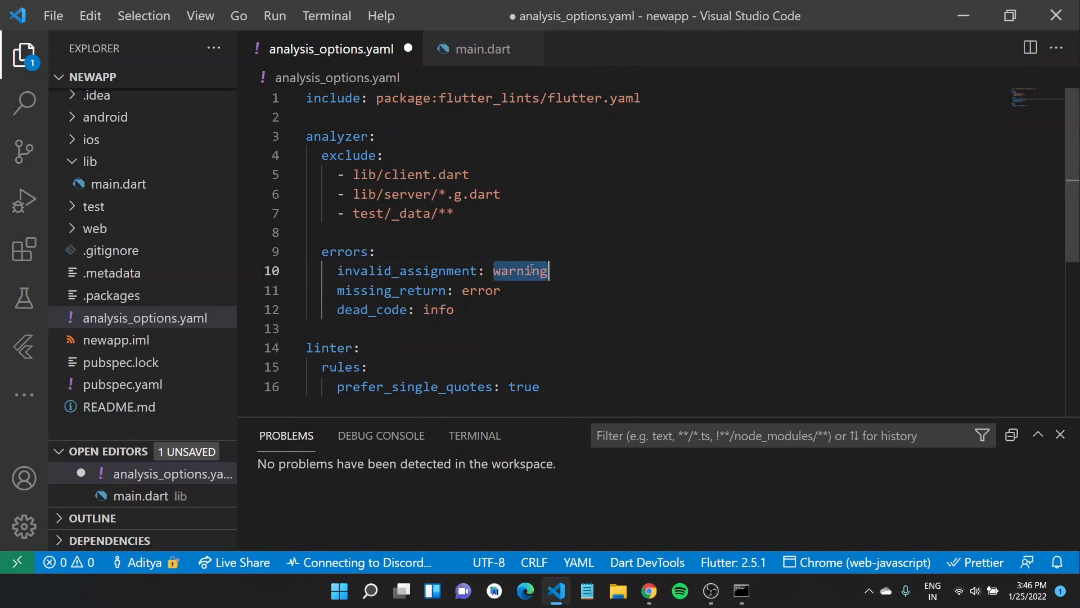
double_click(480, 290)
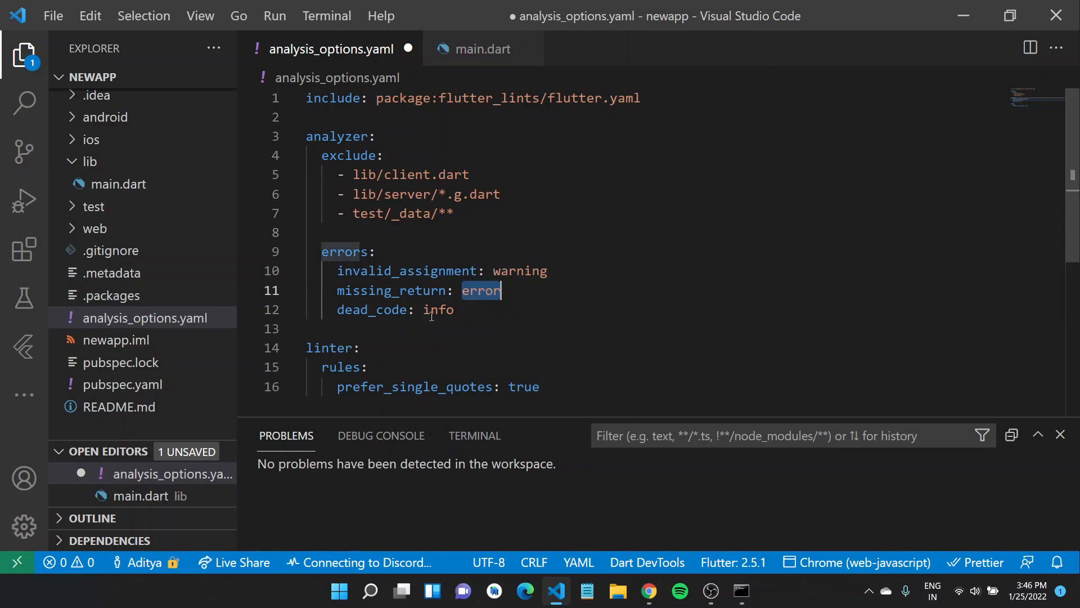
Save analysis_options.yaml so the prefer_single_quotes issue in main.dart is reported
key("ctrl+s")
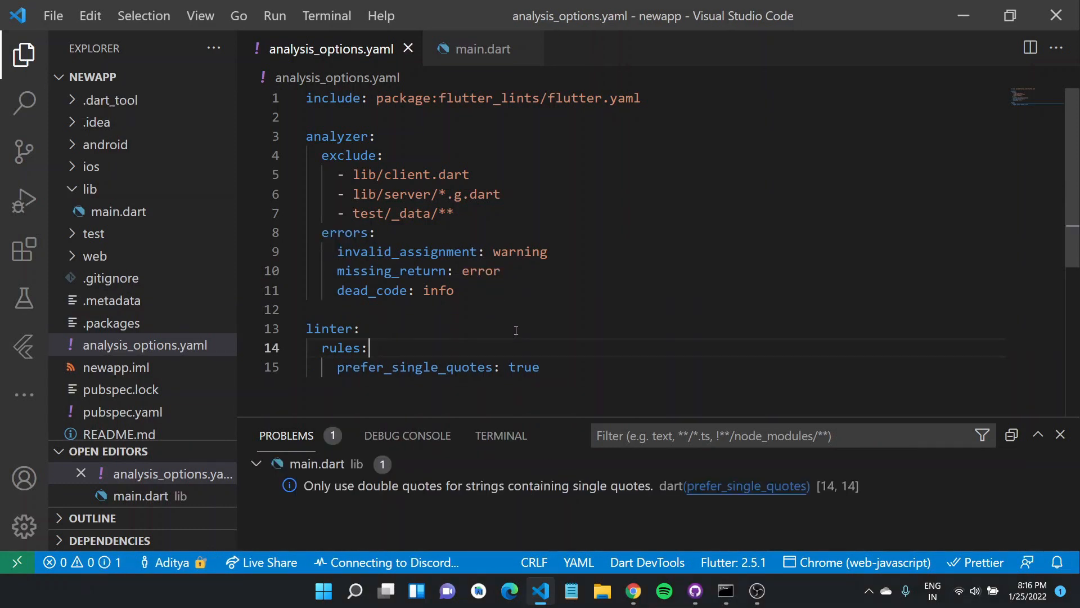
mouse_move(383, 552)
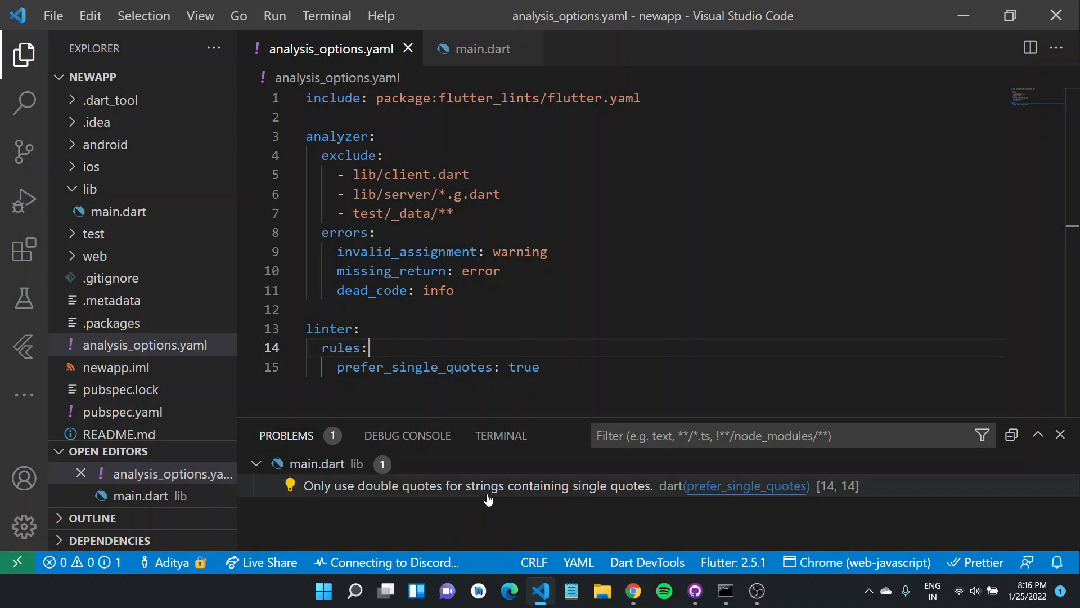
mouse_move(458, 486)
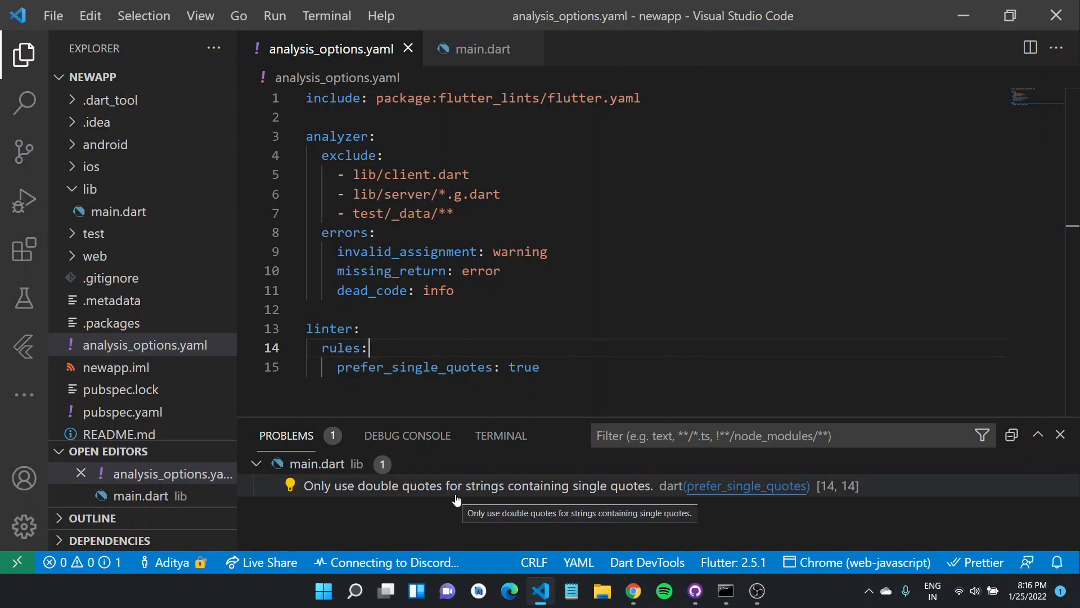
mouse_move(449, 506)
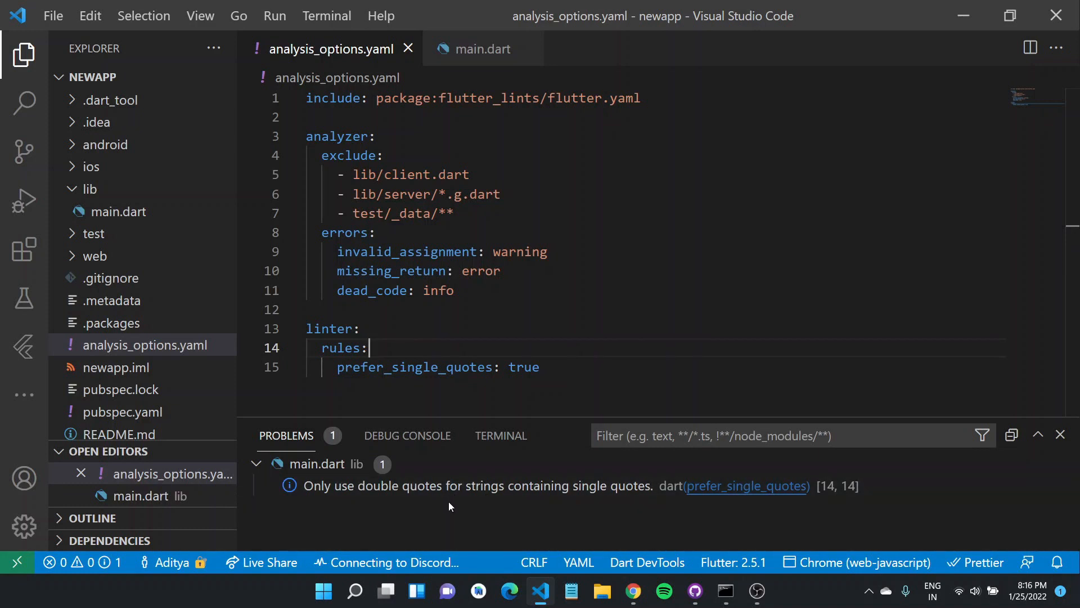
mouse_move(465, 302)
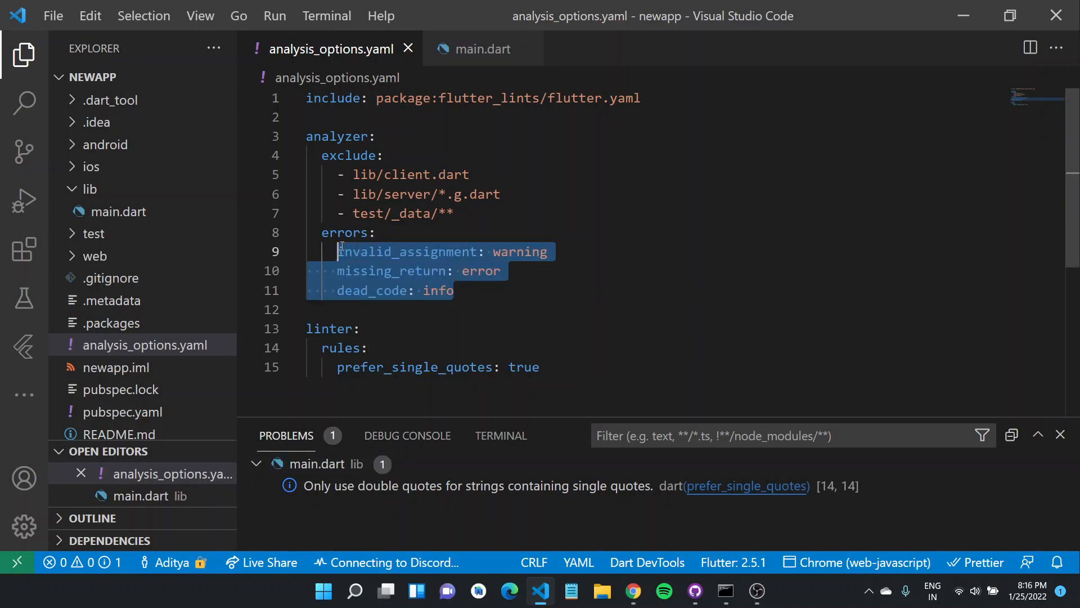
Replace the errors block entries with prefer_single_quotes: error
key("Delete")
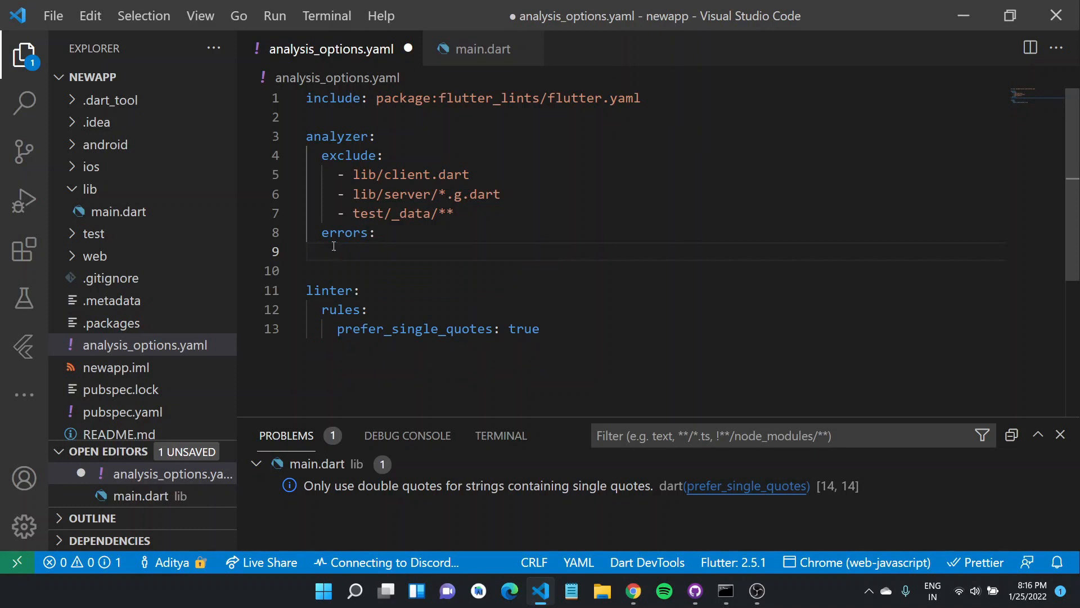
type("prefer_single_quotes:")
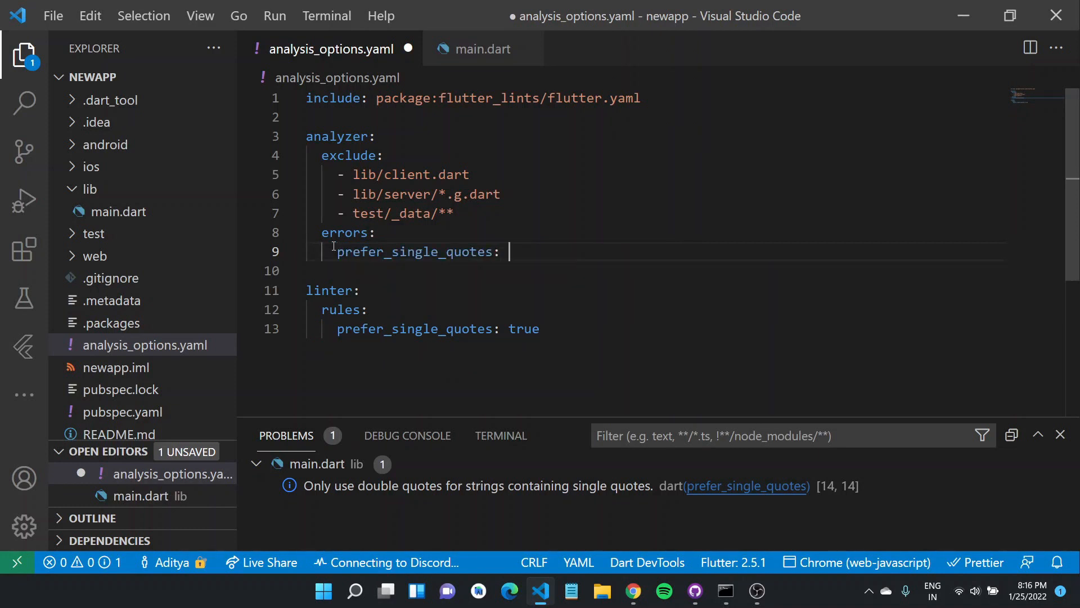
type("error")
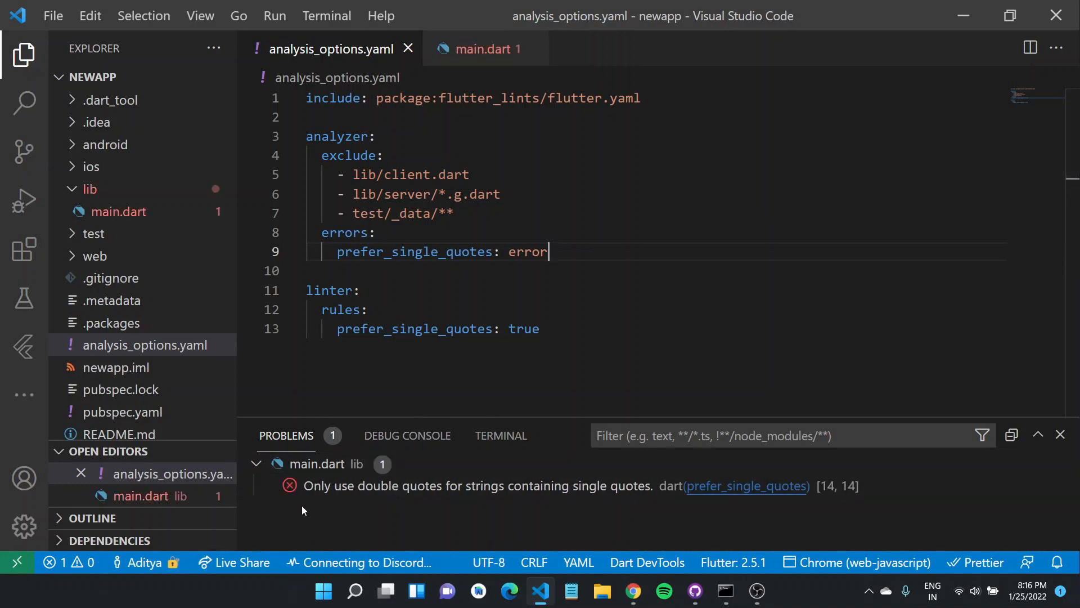
mouse_move(90, 202)
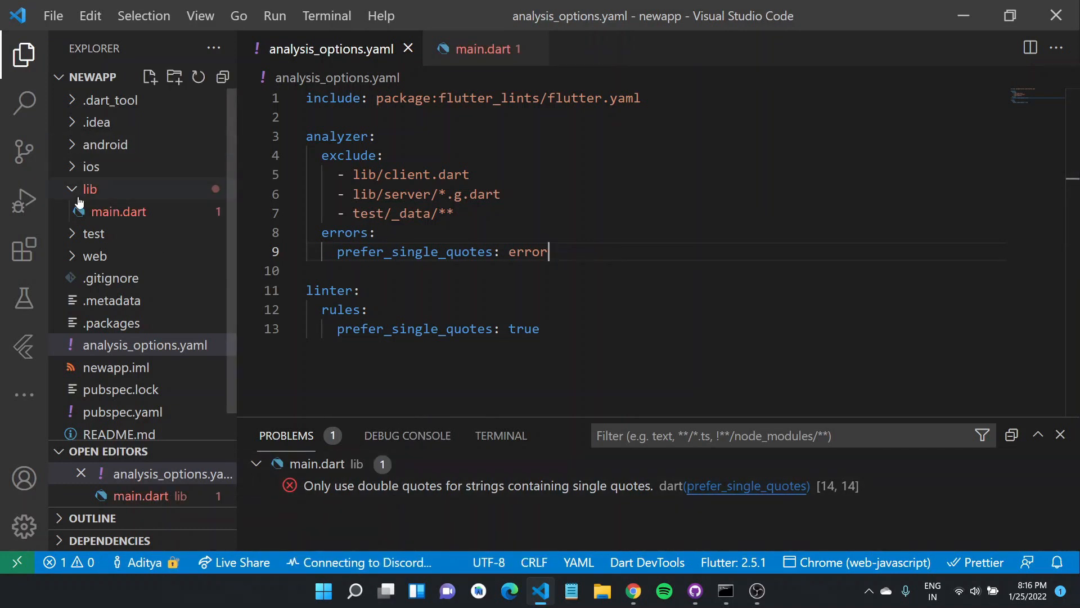
mouse_move(118, 211)
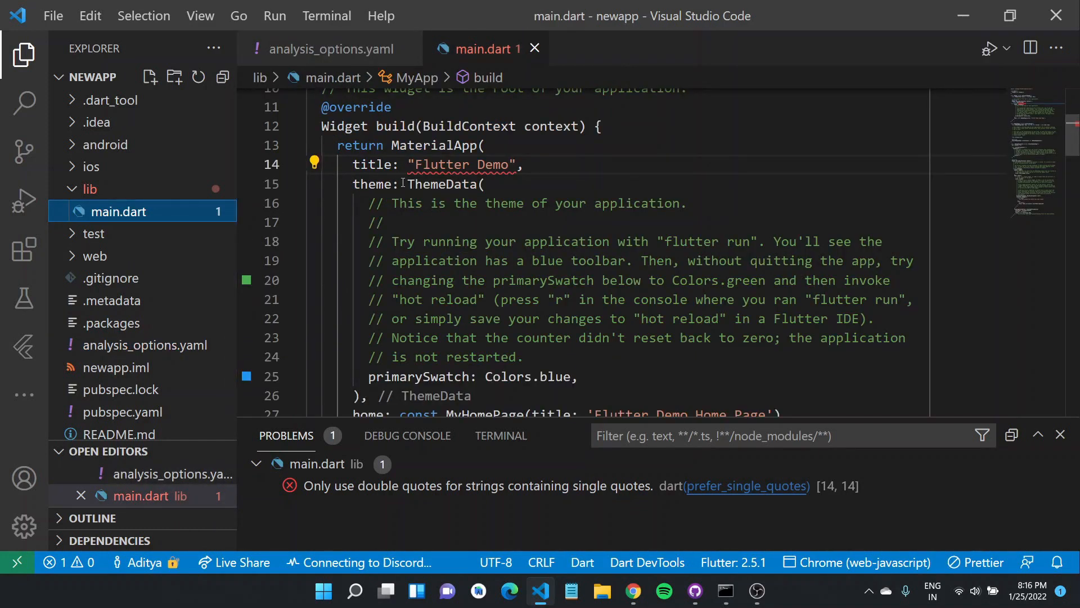
Retype the title as single-quoted 'Flutter Demo' to clear the error, then restore "Flutter Demo" in double quotes
double_click(458, 164)
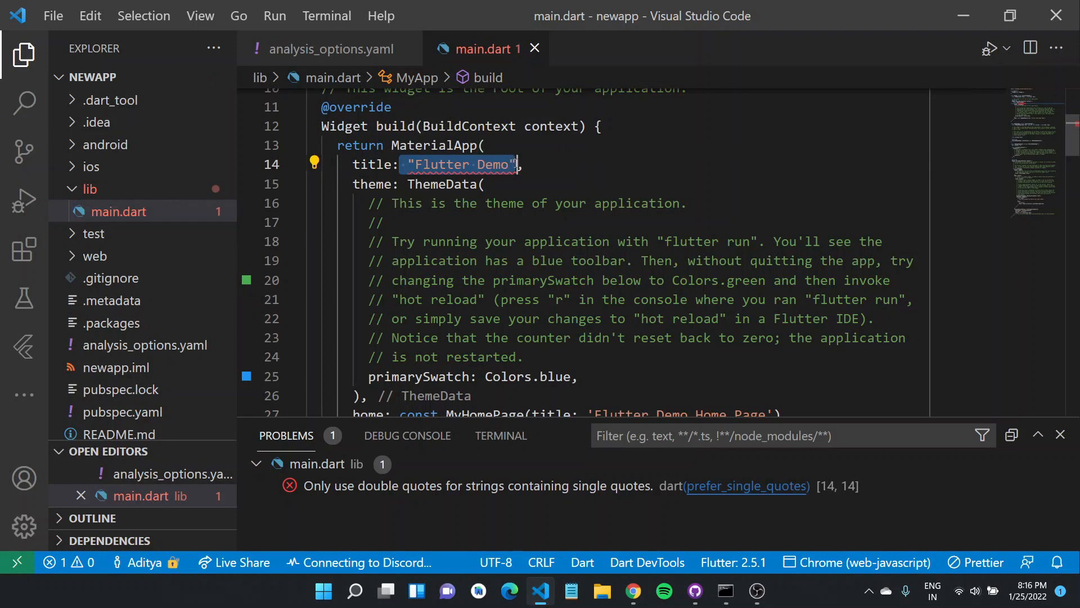
key("Delete")
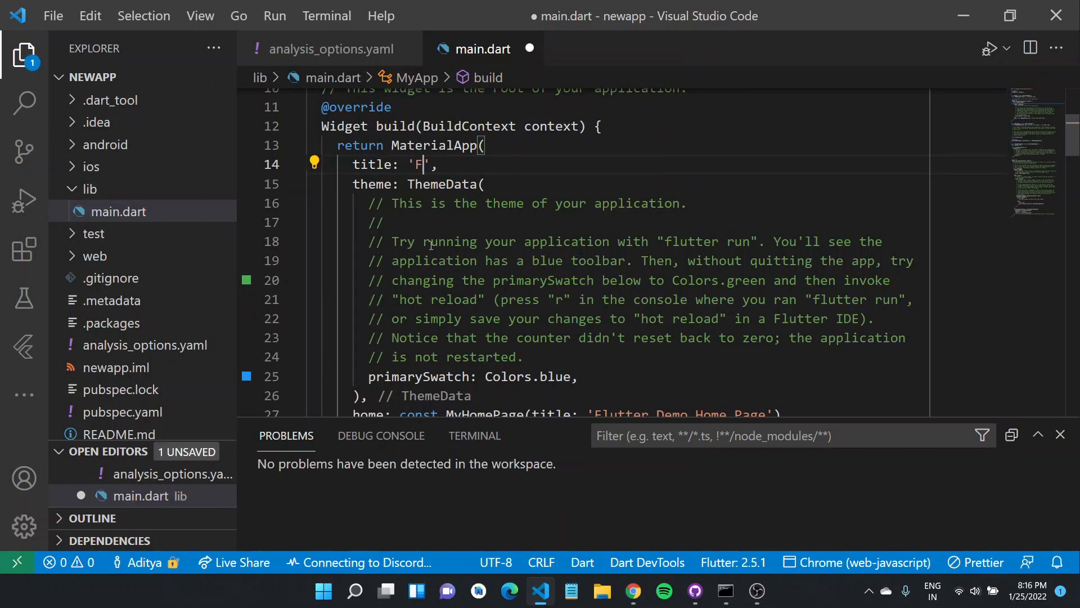
type("lutter Demo")
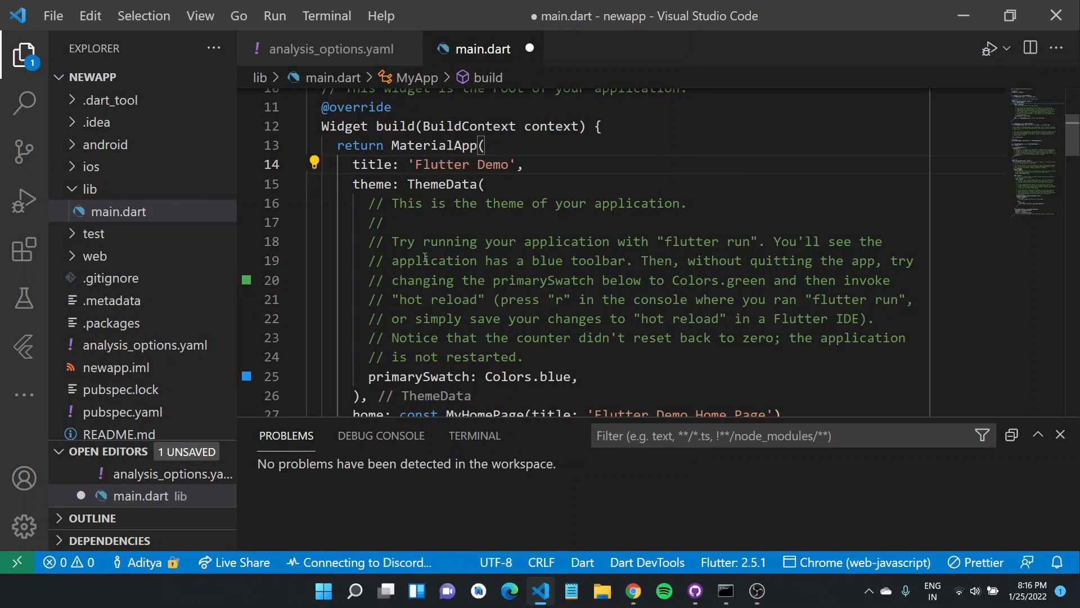
mouse_move(188, 233)
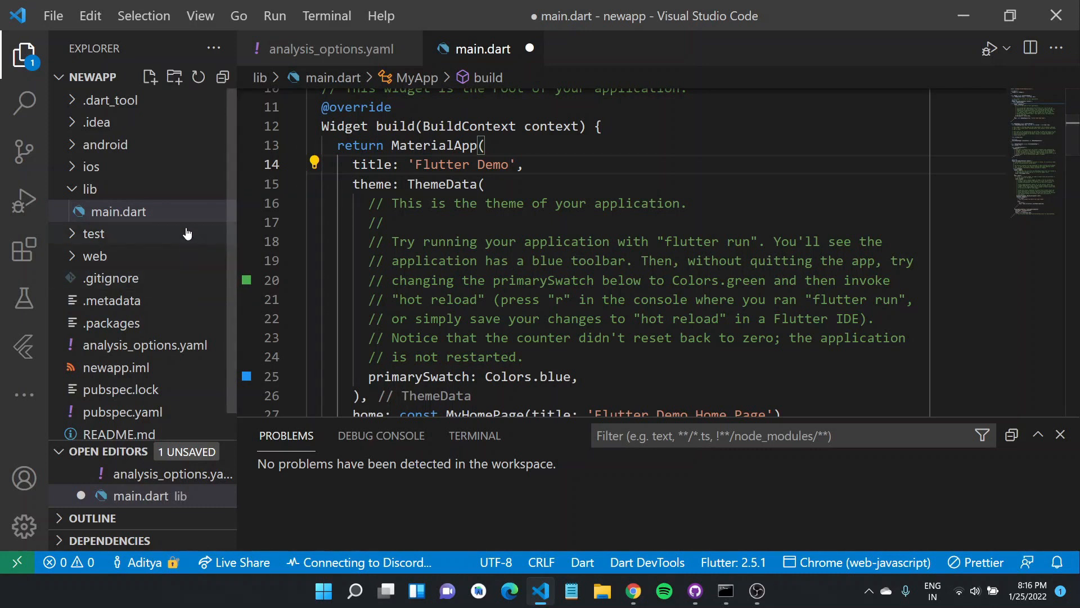
key("Backspace")
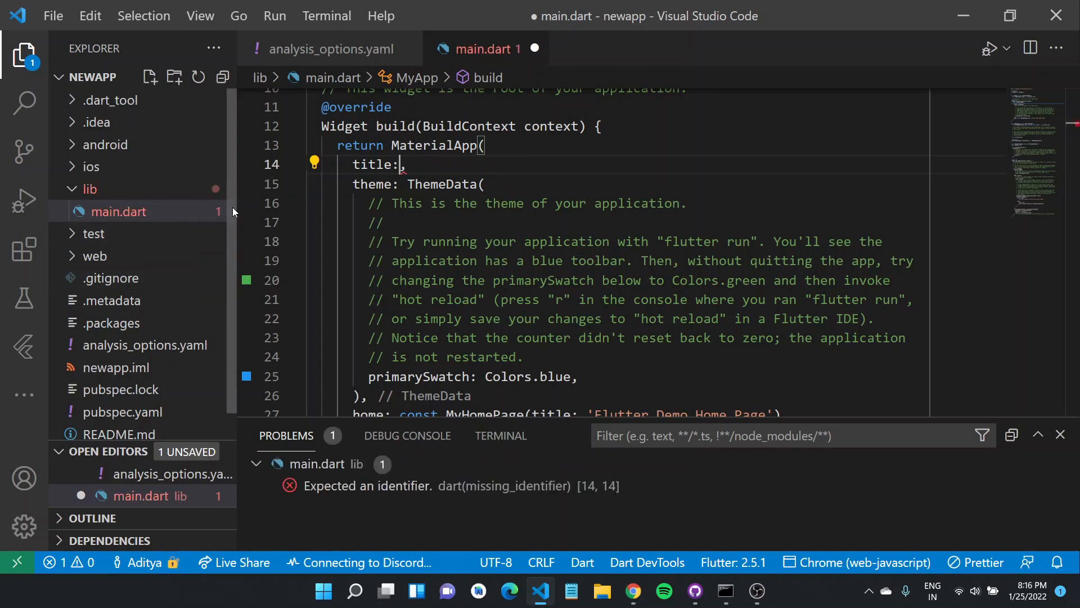
type("\"Flutter Demo\"")
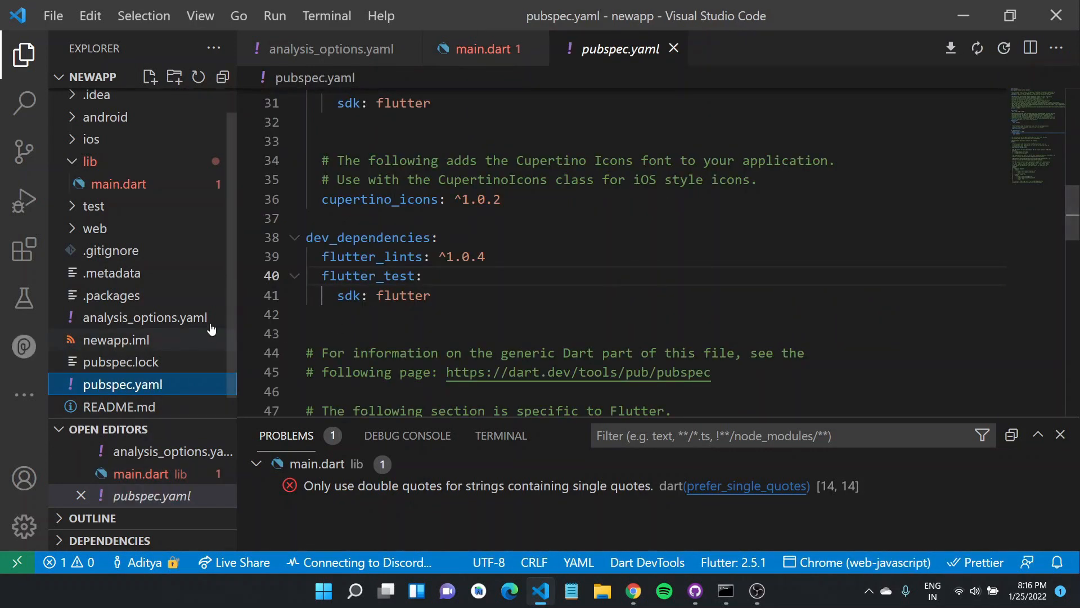
Set the analyzer exclude entry to lib/main.dart, save, and reopen main.dart with no problems reported
left_click(143, 317)
type("- lib")
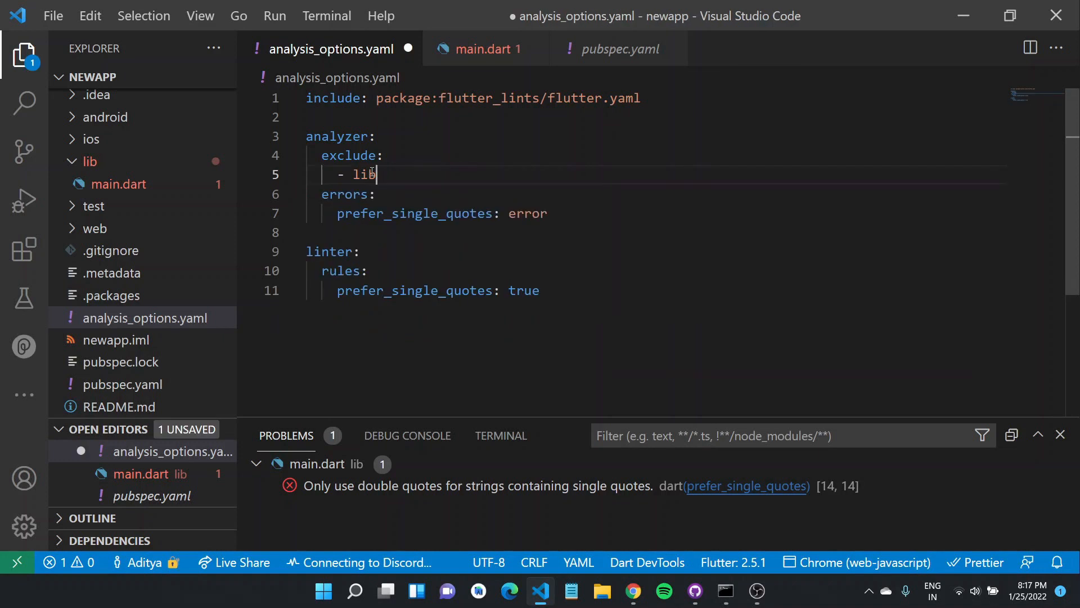
key("Backspace")
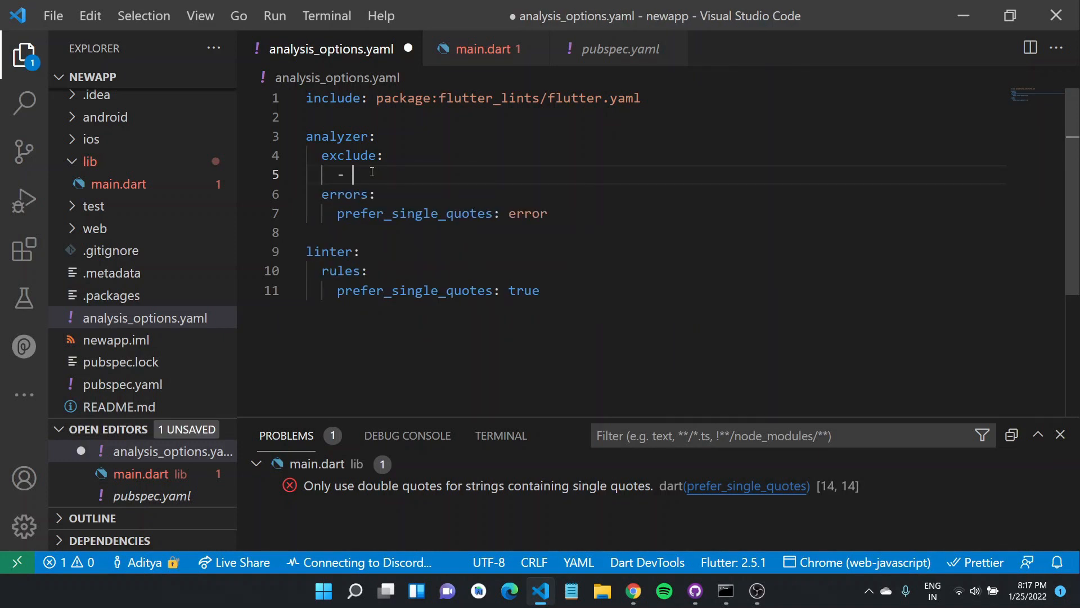
type("lib")
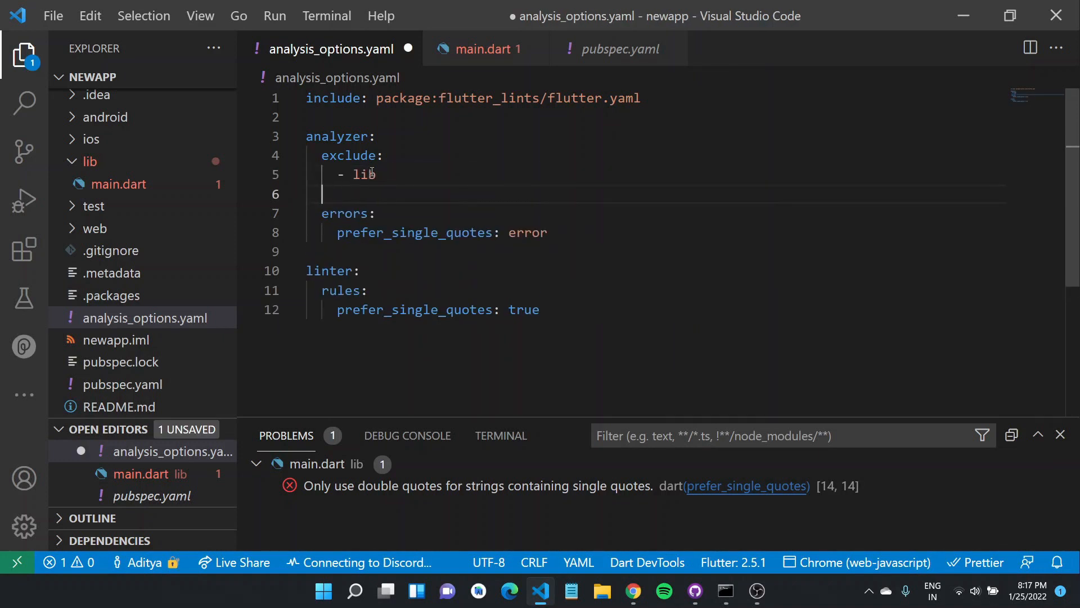
type("/mai")
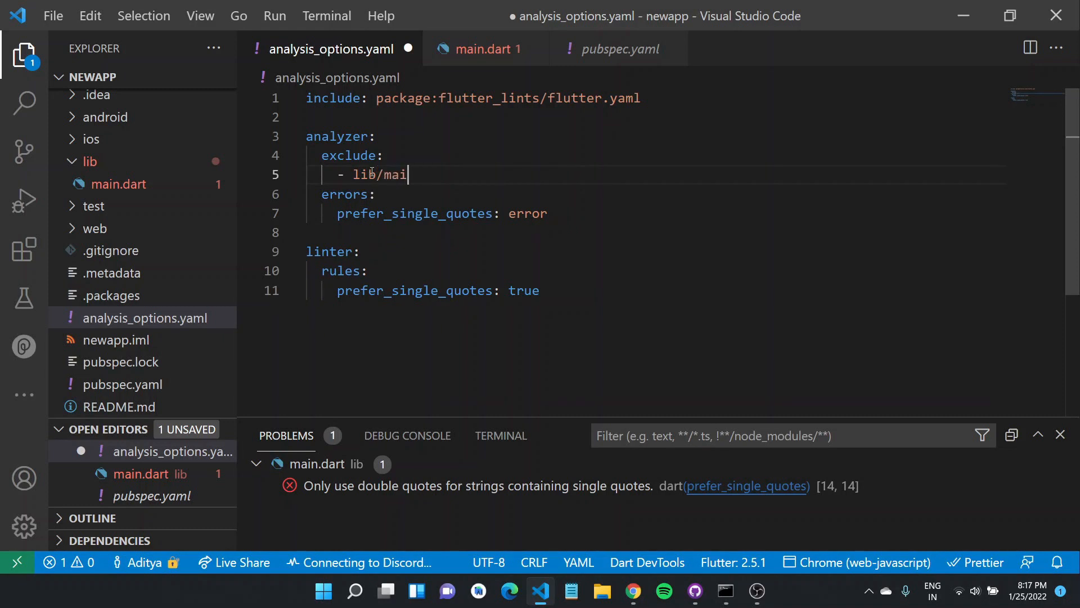
type("n.dart")
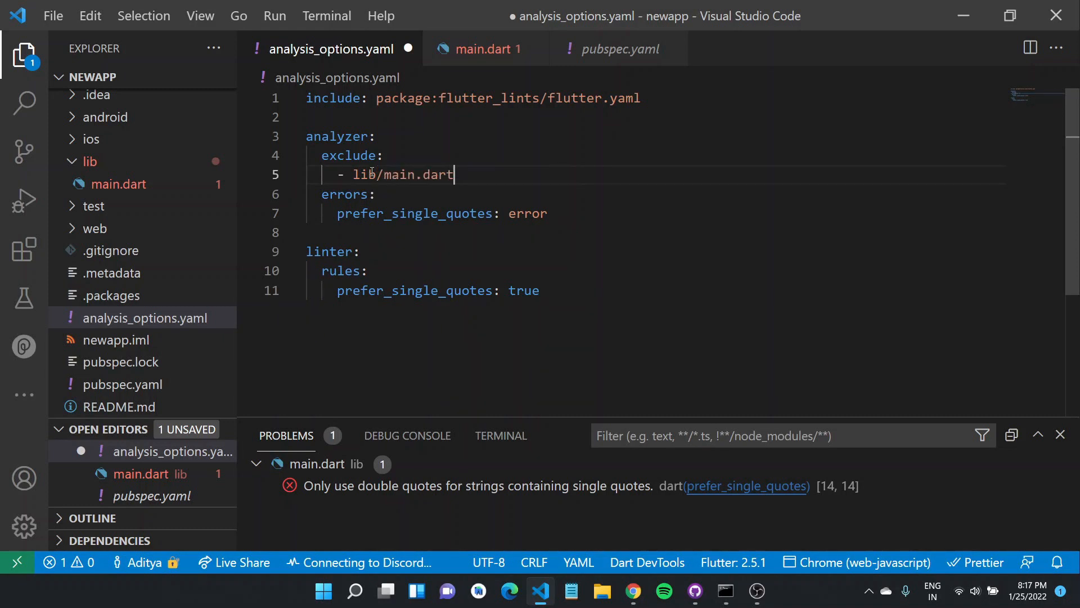
key("ctrl+s")
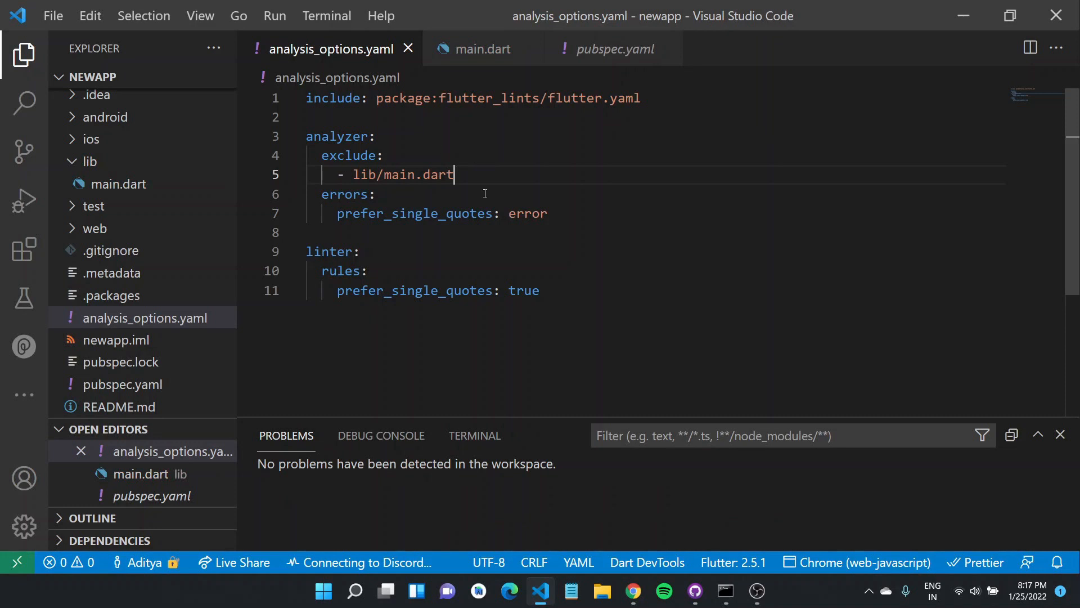
mouse_move(117, 183)
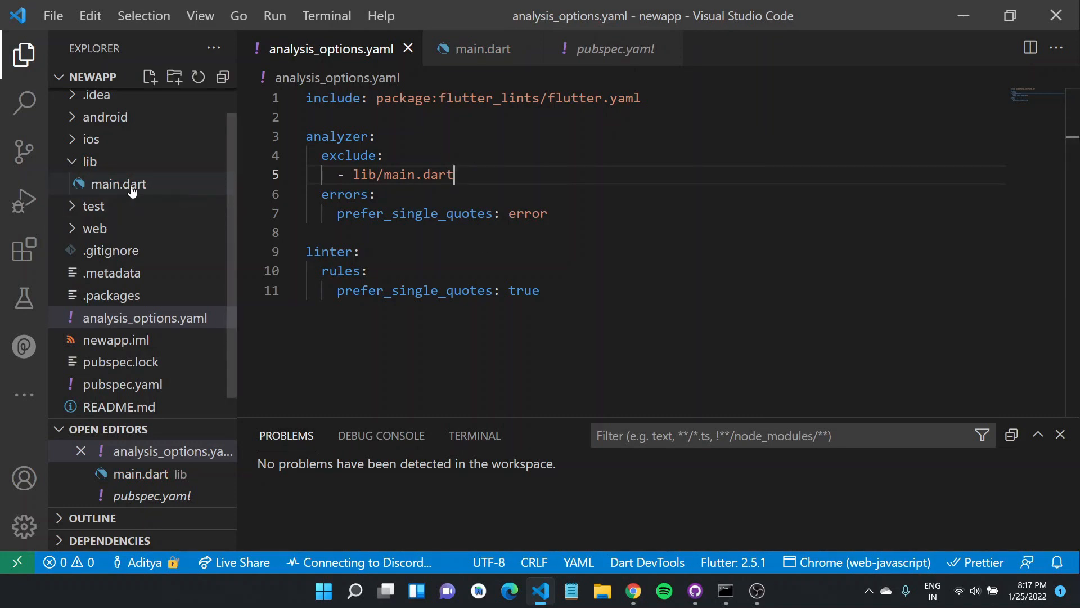
mouse_move(116, 184)
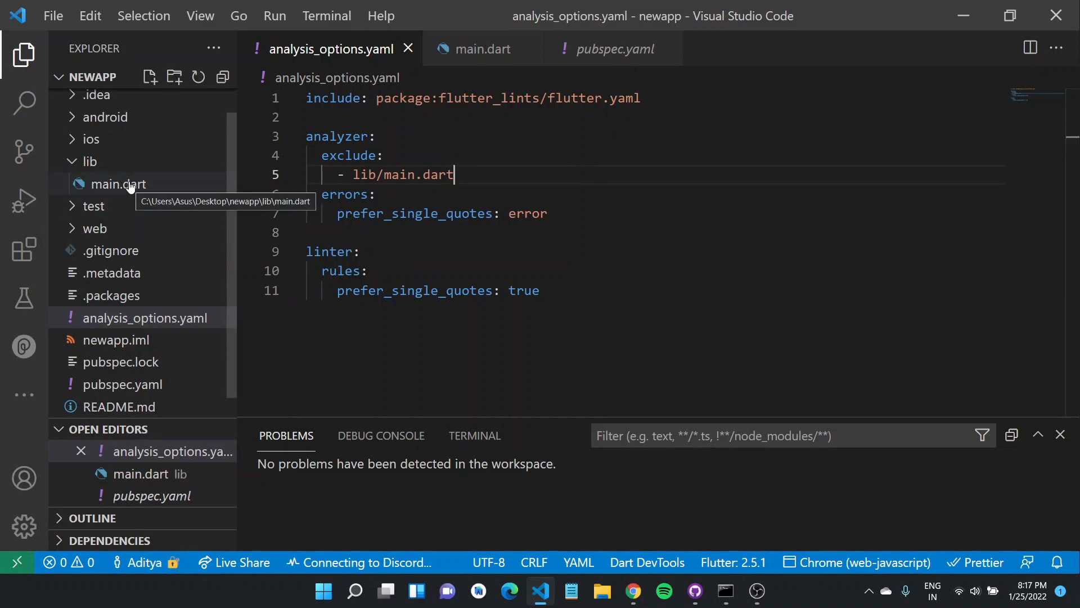
left_click(112, 183)
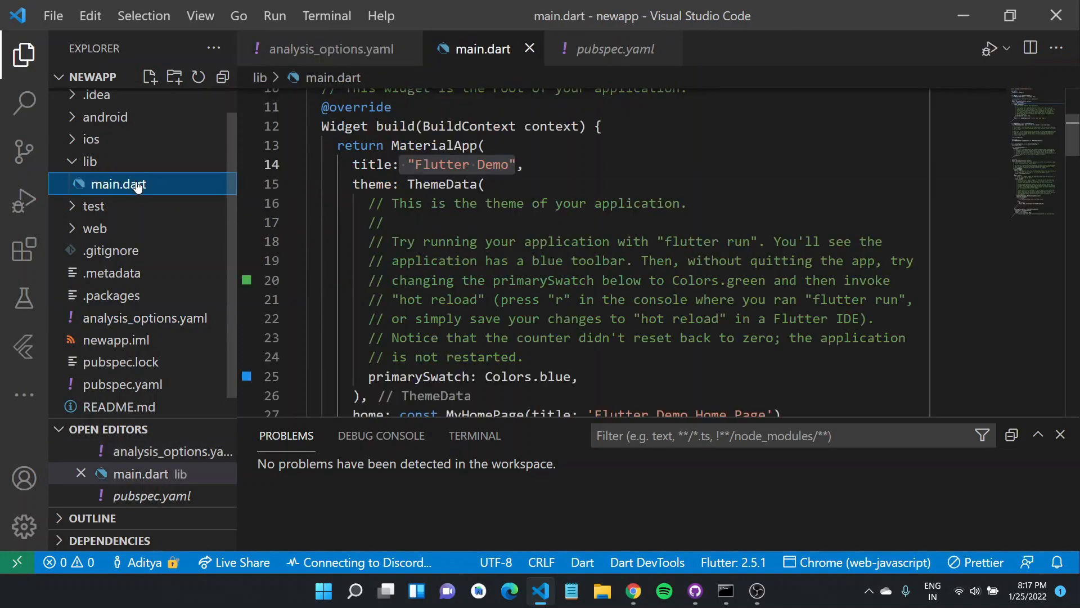
Browse the Dart analysis options docs and the Supported Lint Rules list at dart-lang.github.io/linter/lints
left_click(631, 591)
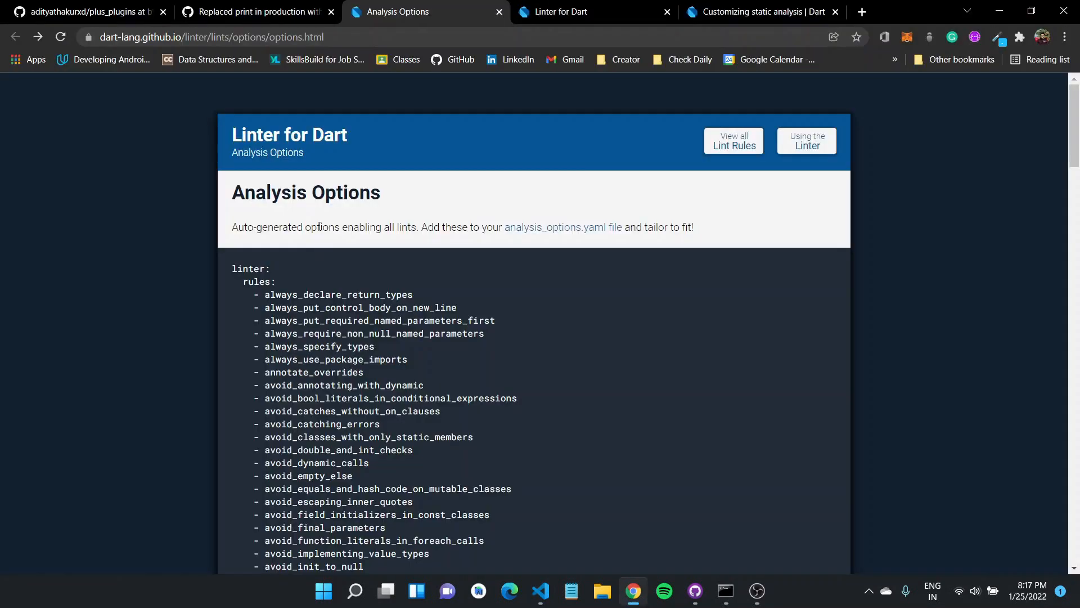
mouse_move(363, 88)
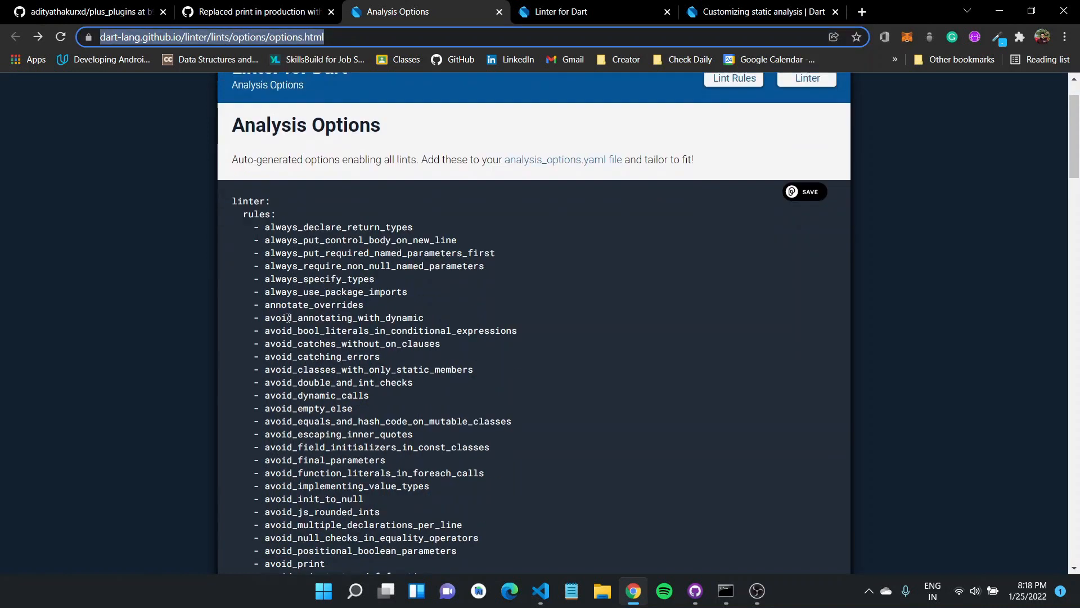
scroll("down", 3)
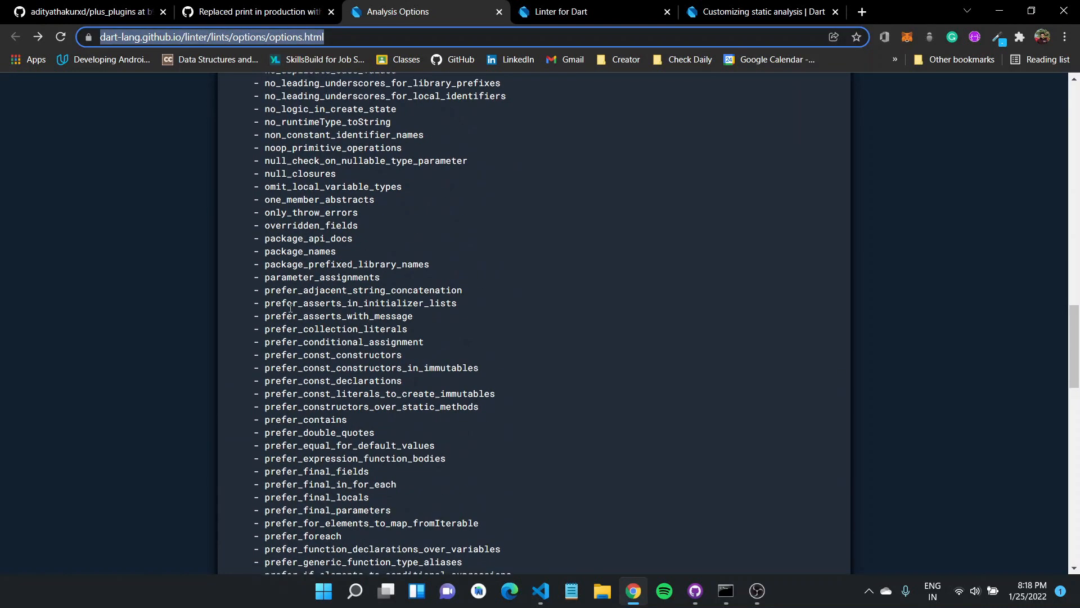
scroll("down", 3)
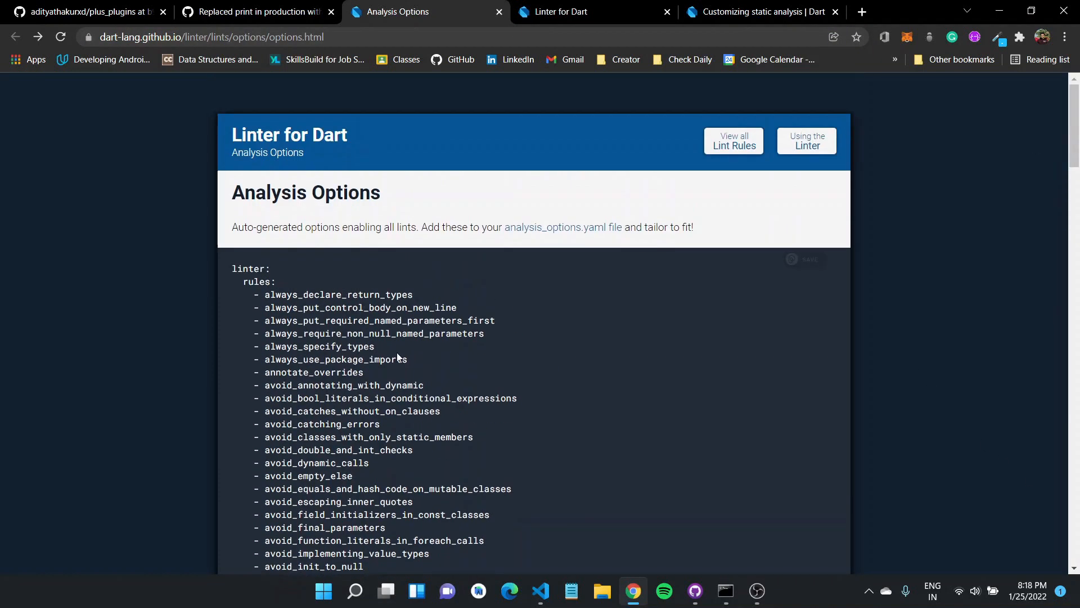
left_click(732, 140)
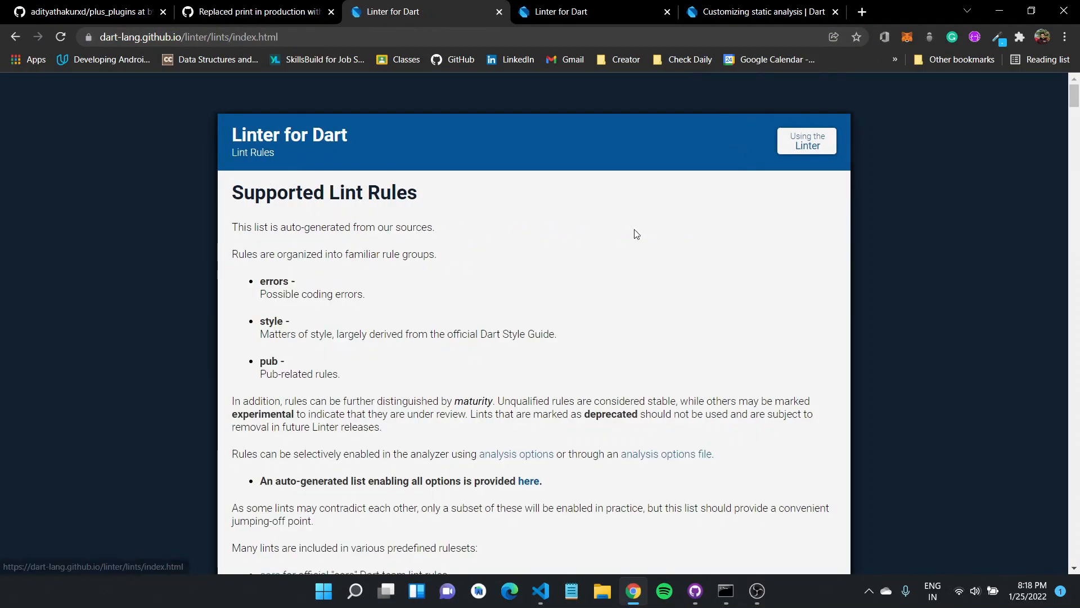
scroll("down", 3)
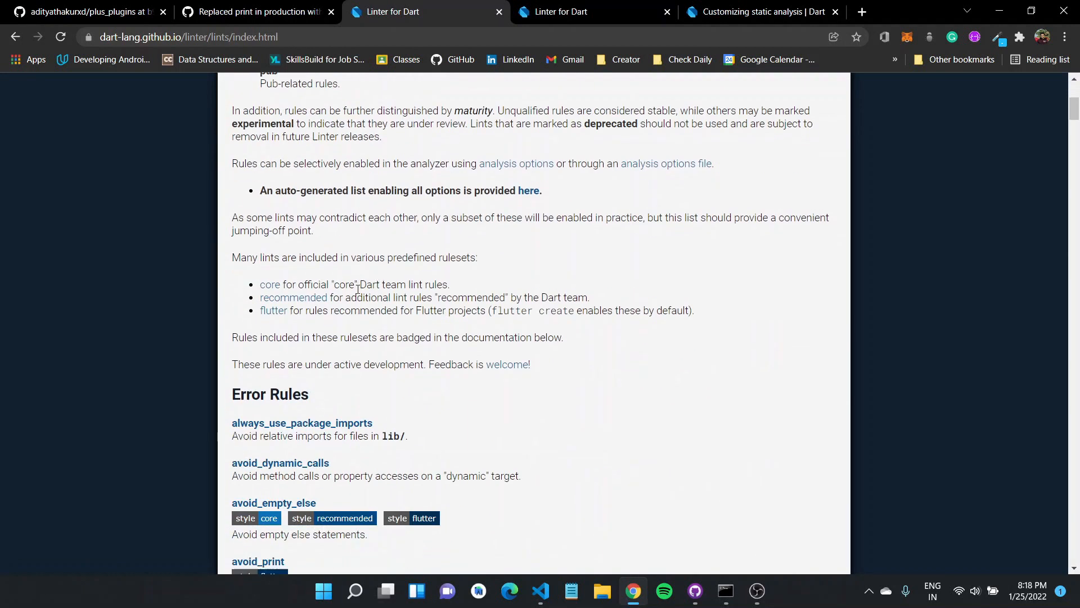
scroll("down", 3)
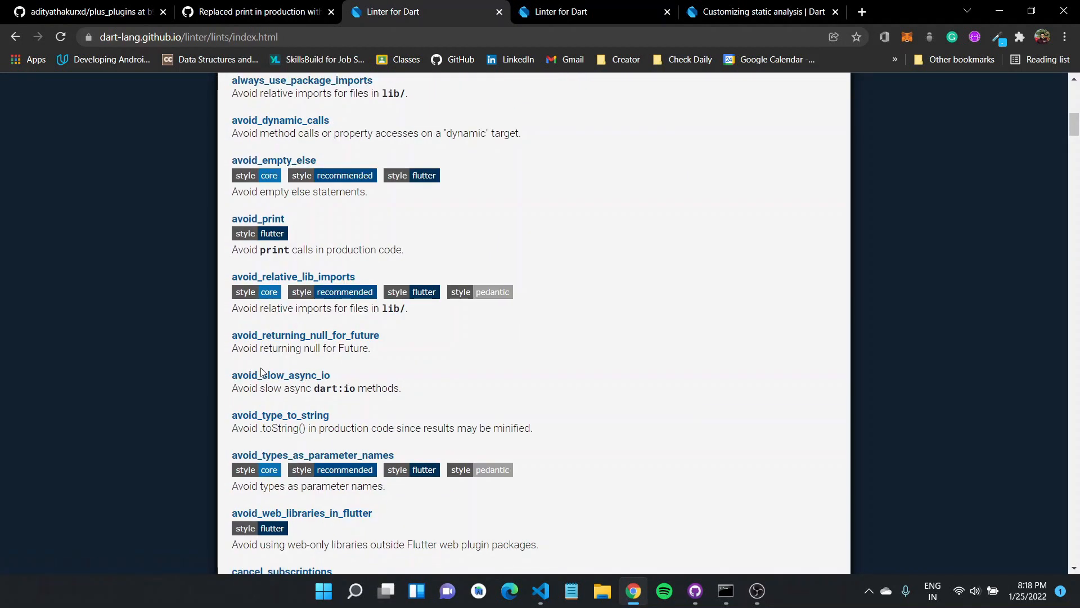
scroll("up", 3)
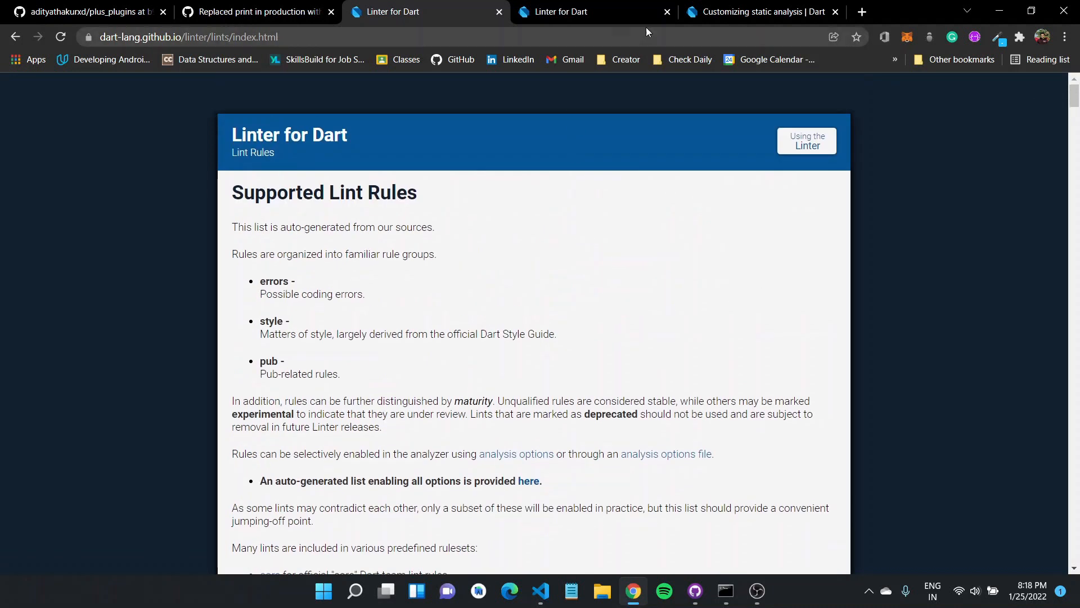
Switch to Dart's 'Customizing static analysis' guide at the enabling linter rules section
left_click(758, 11)
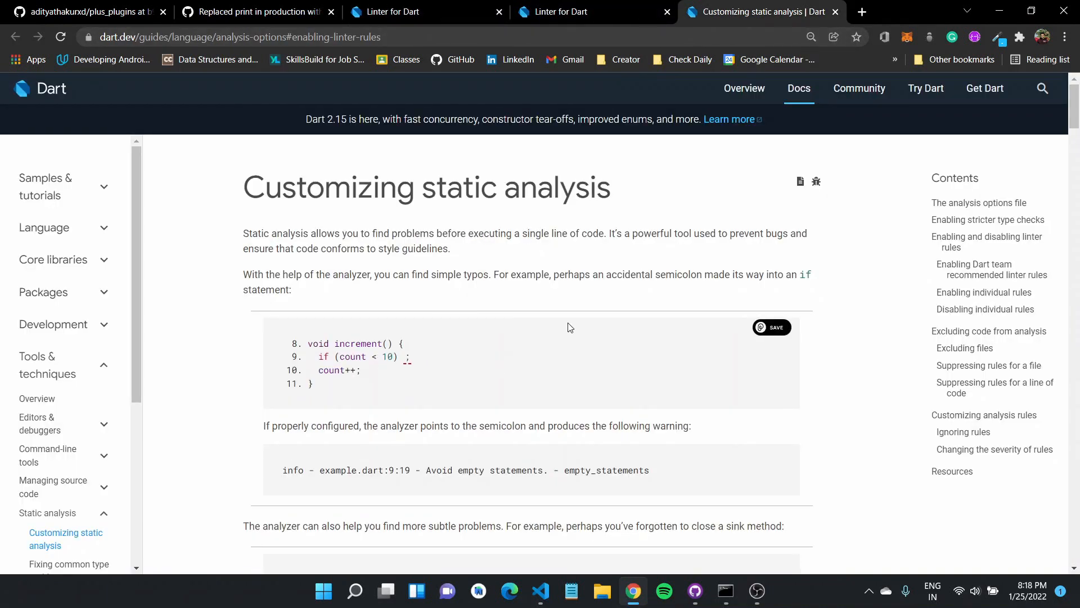
mouse_move(483, 258)
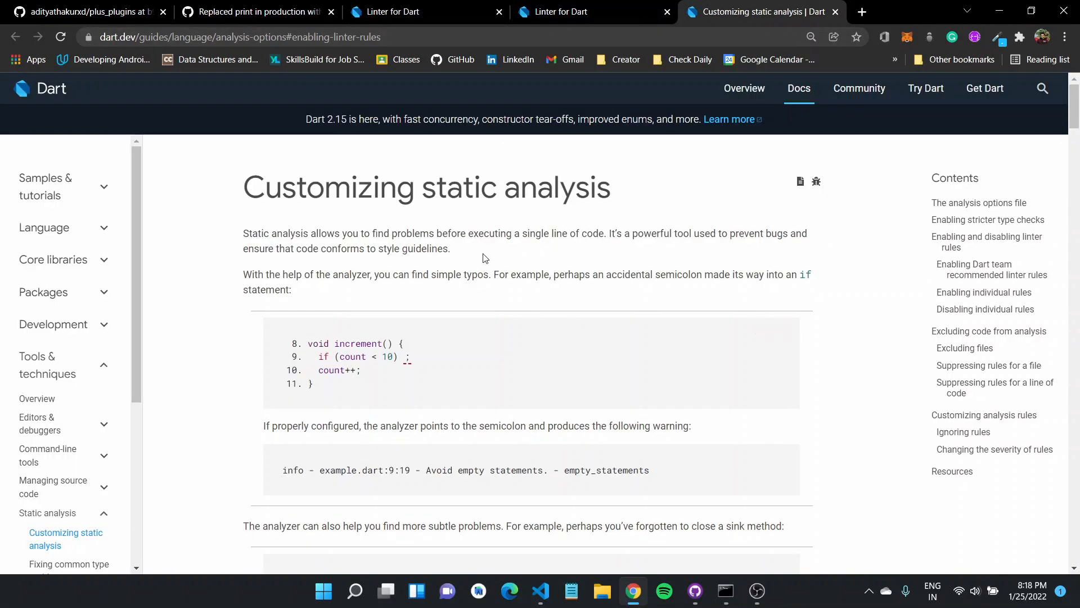
mouse_move(123, 60)
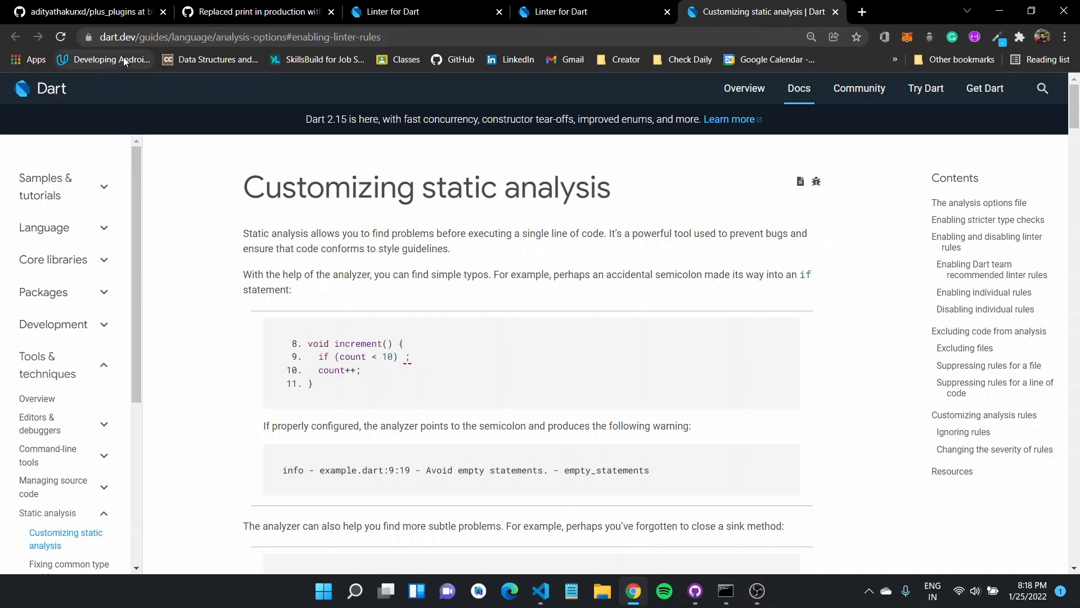
mouse_move(220, 52)
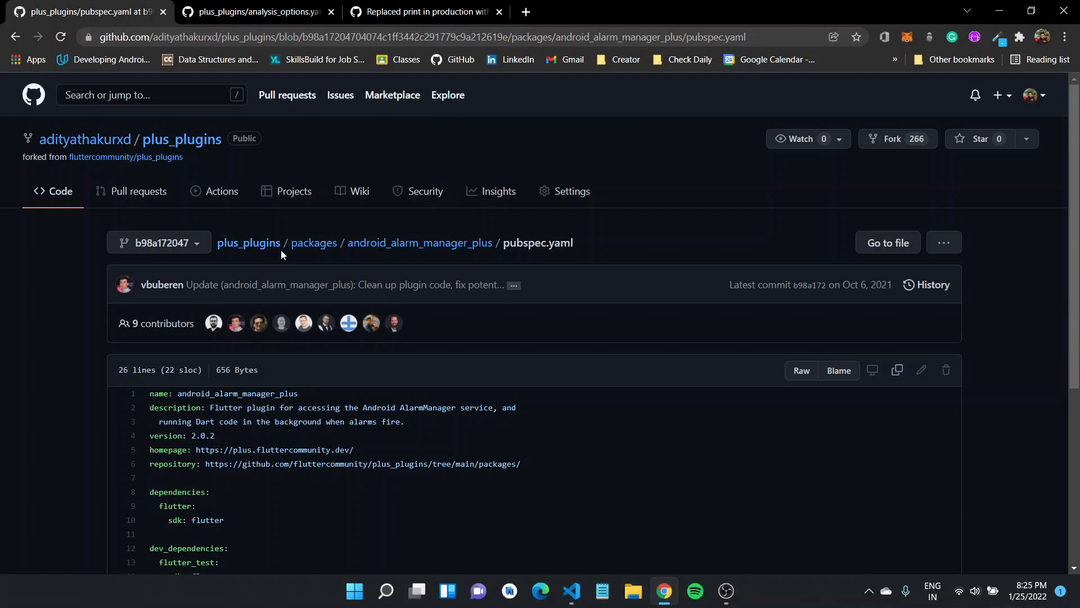
Highlight the pedantic ^1.10.0 dev dependency, then navigate back up to the plus_plugins root file list
scroll("down", 3)
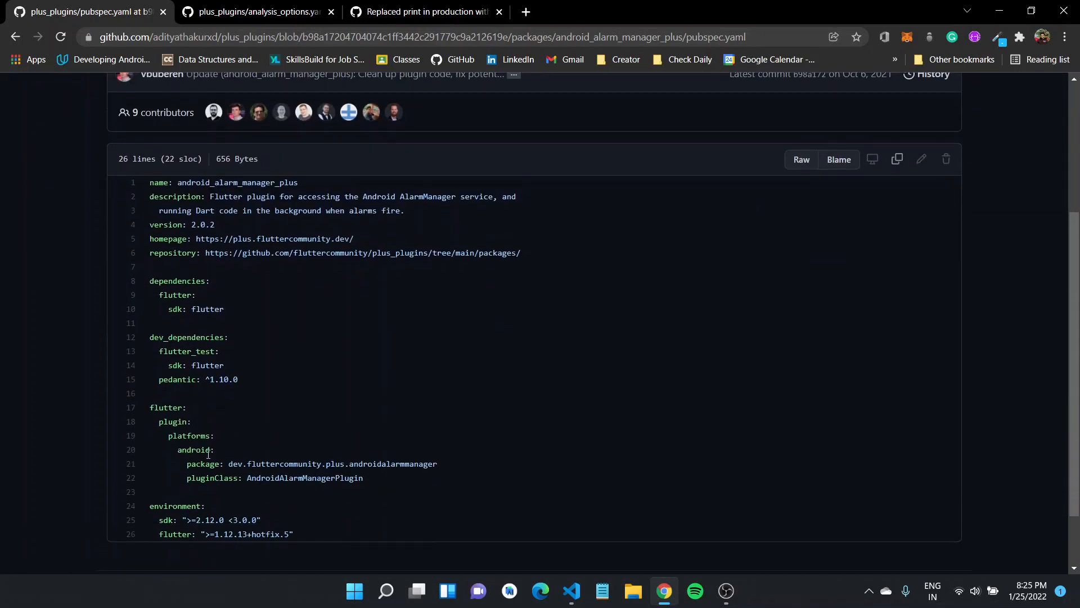
double_click(177, 379)
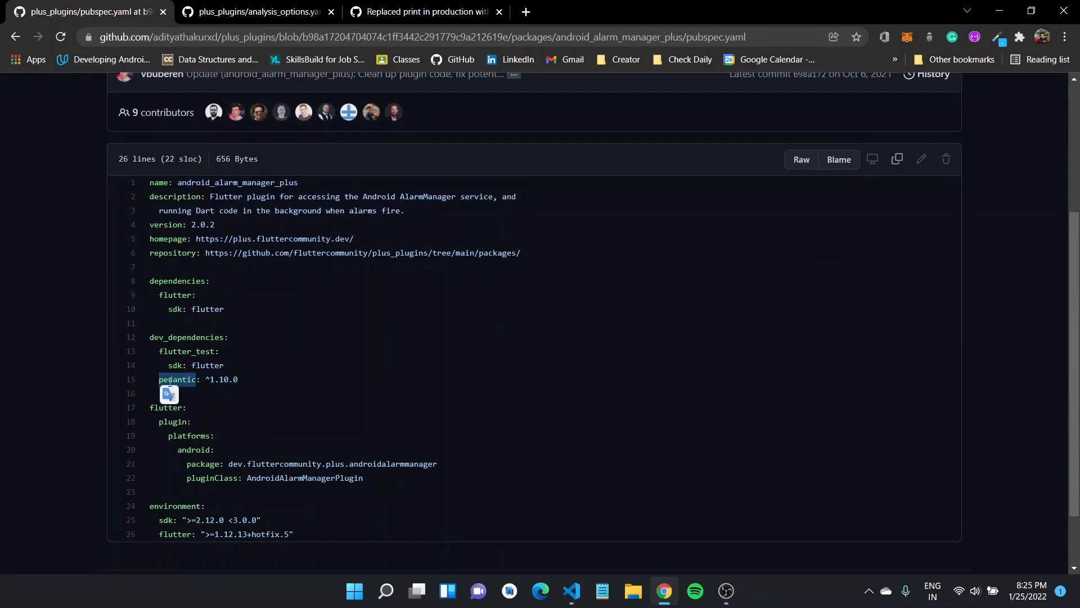
mouse_move(204, 390)
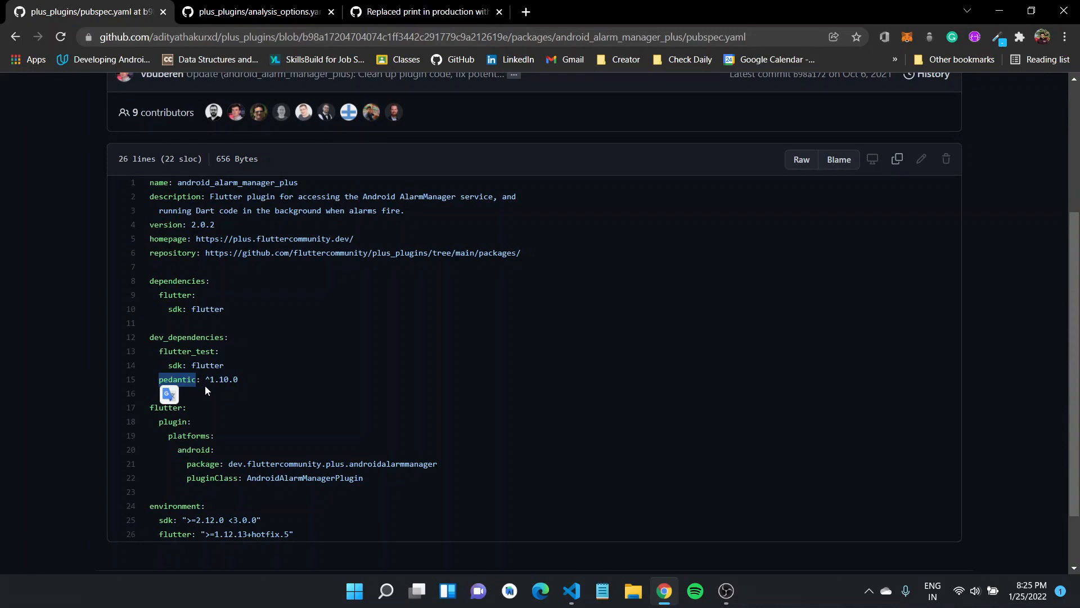
left_click(14, 36)
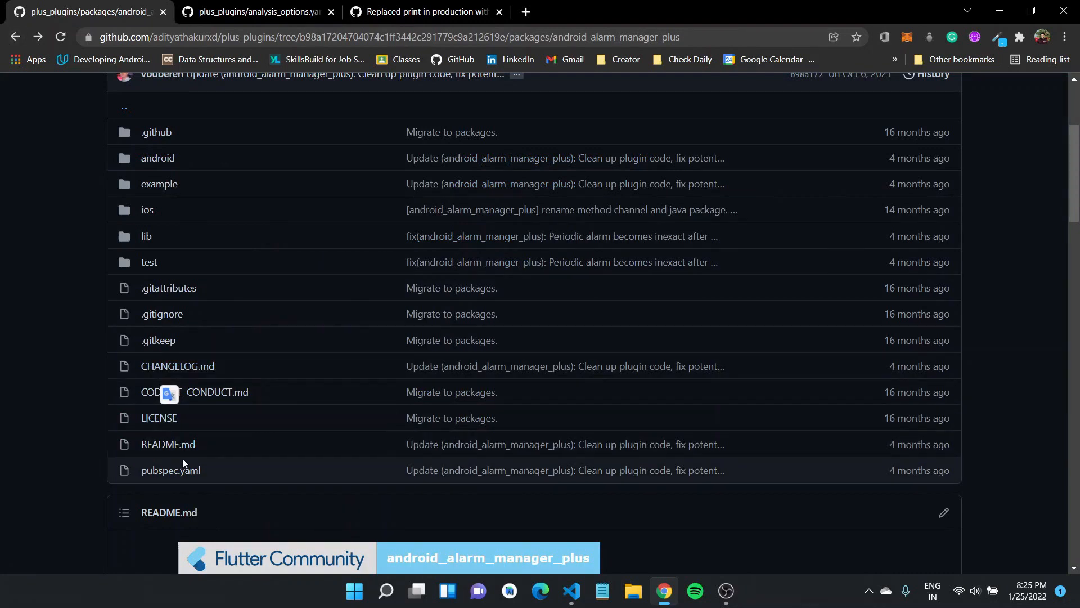
mouse_move(172, 381)
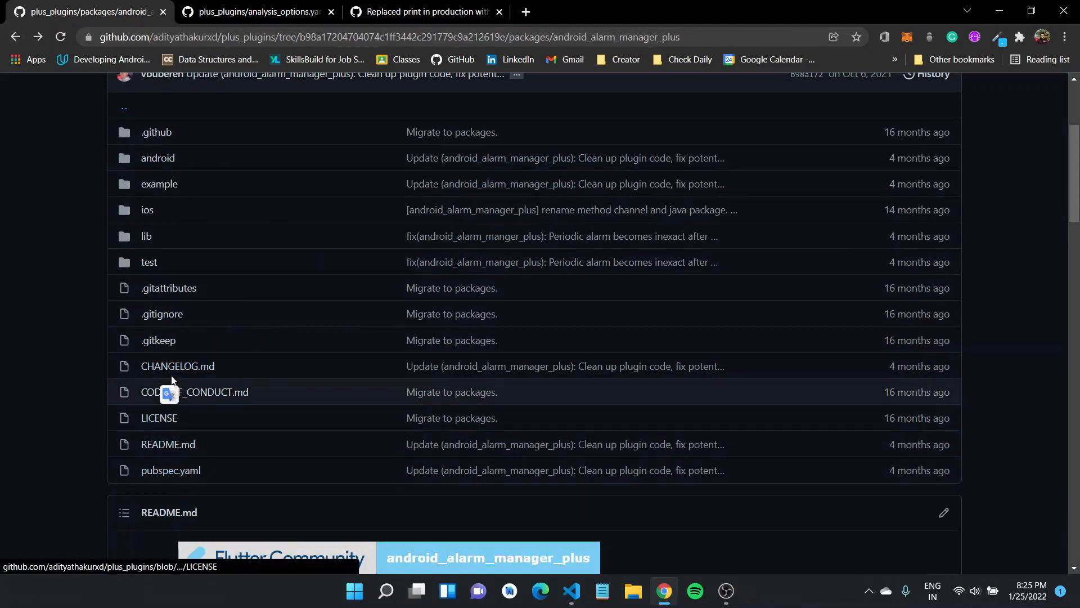
left_click(13, 36)
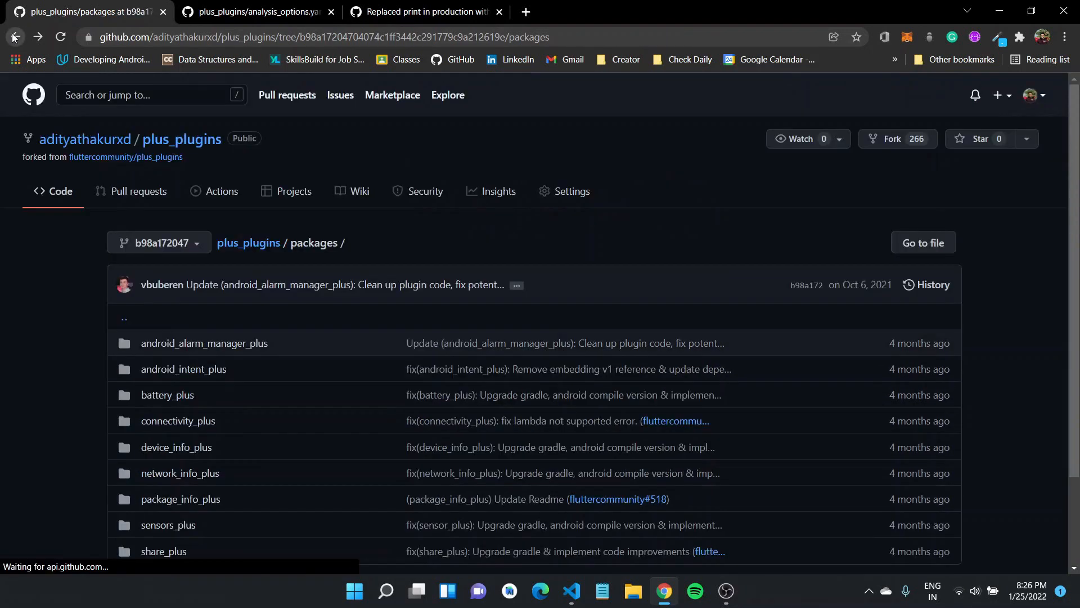
left_click(12, 36)
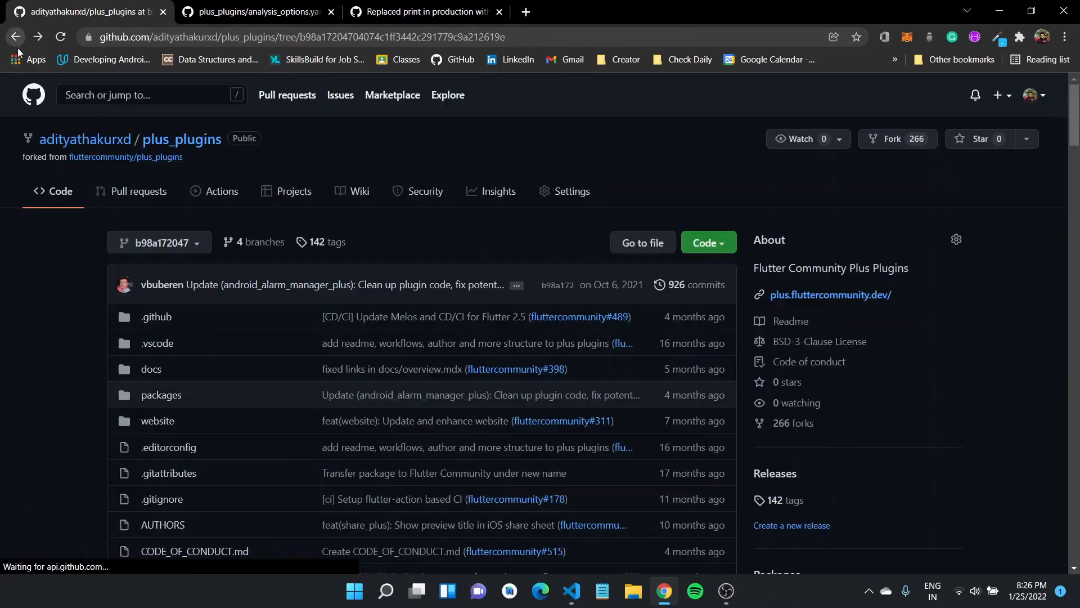
scroll("down", 3)
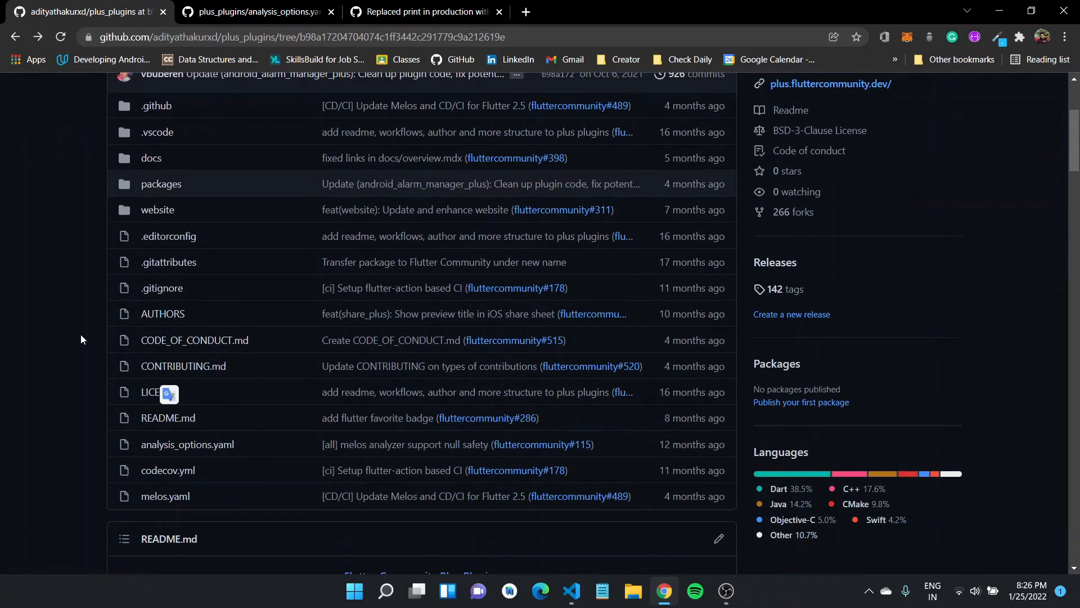
mouse_move(190, 441)
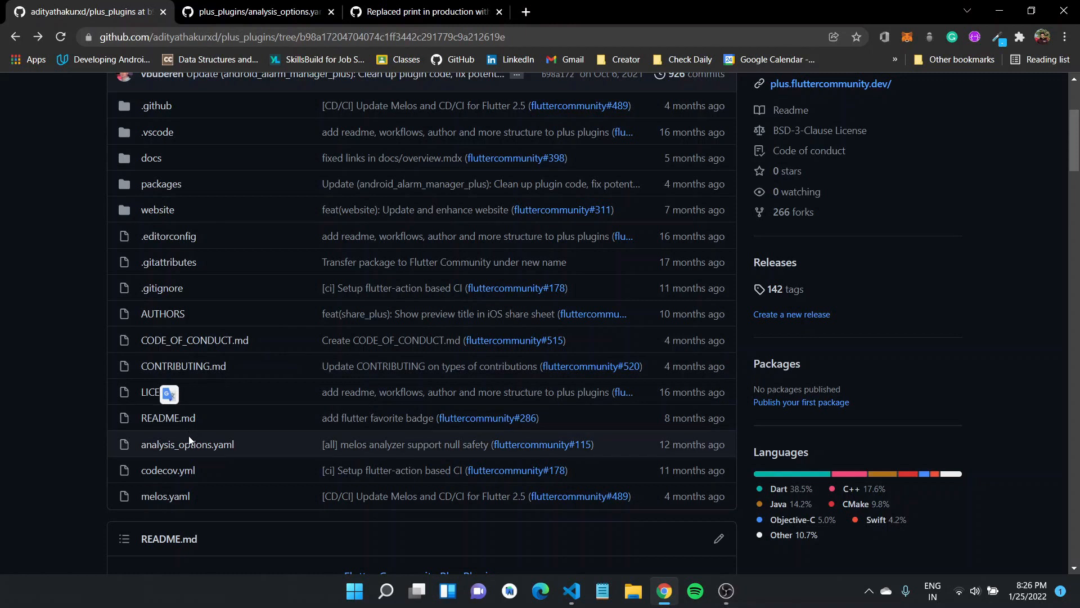
View the fork's analysis_options.yaml including pedantic, then the upstream version including package:flutter_lints/flutter.yaml
left_click(185, 443)
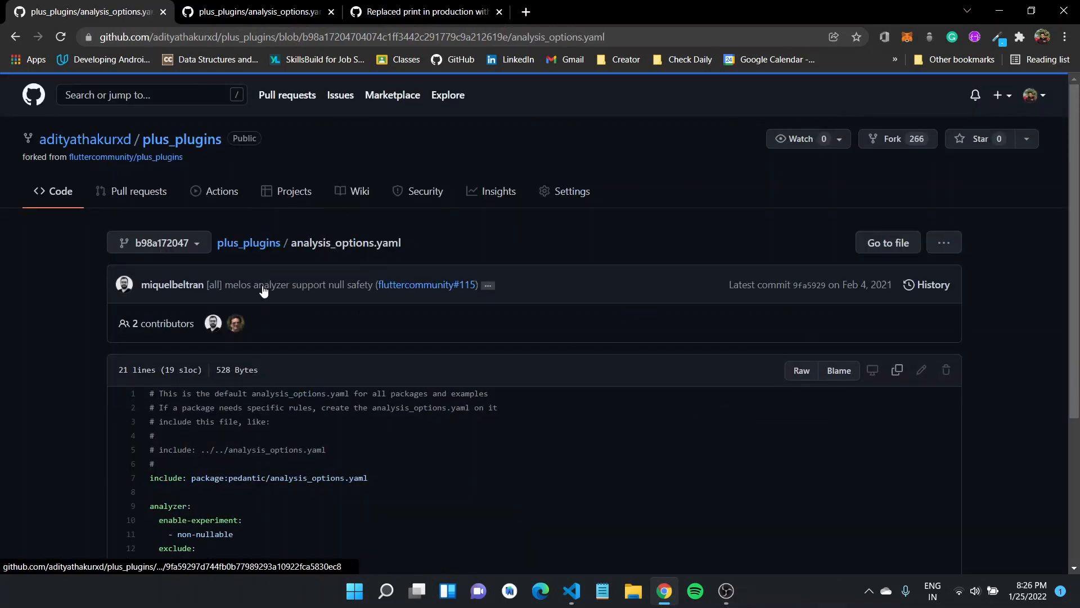
scroll("down", 3)
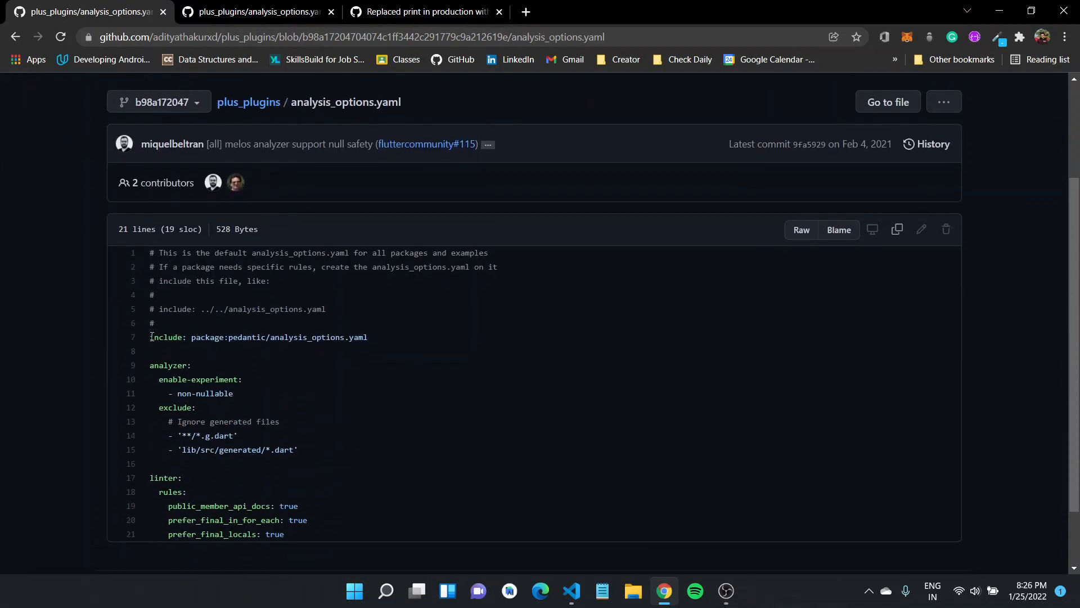
left_click(255, 11)
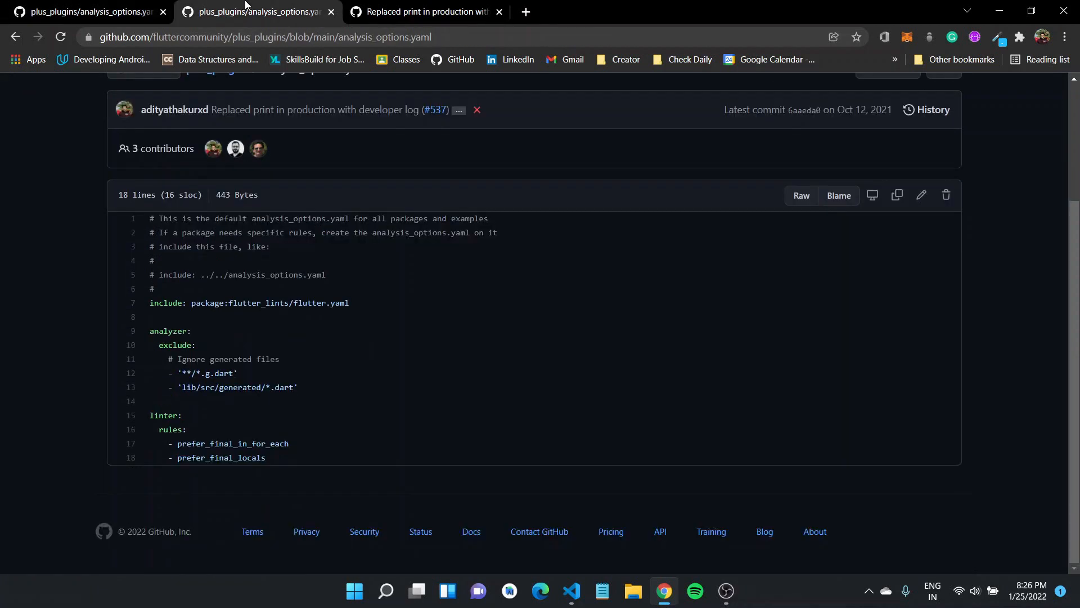
mouse_move(314, 361)
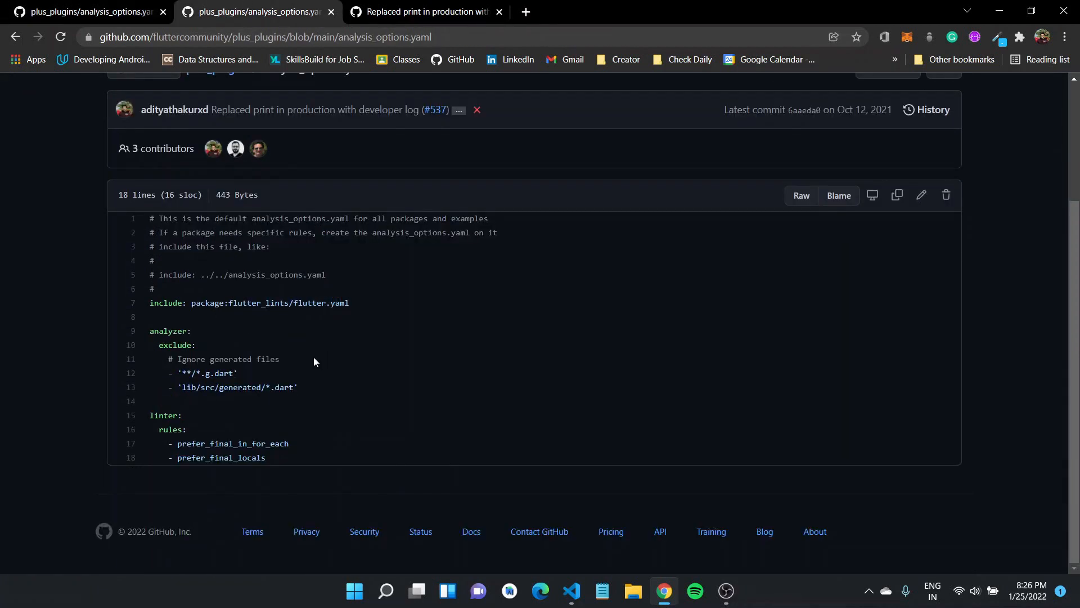
mouse_move(287, 410)
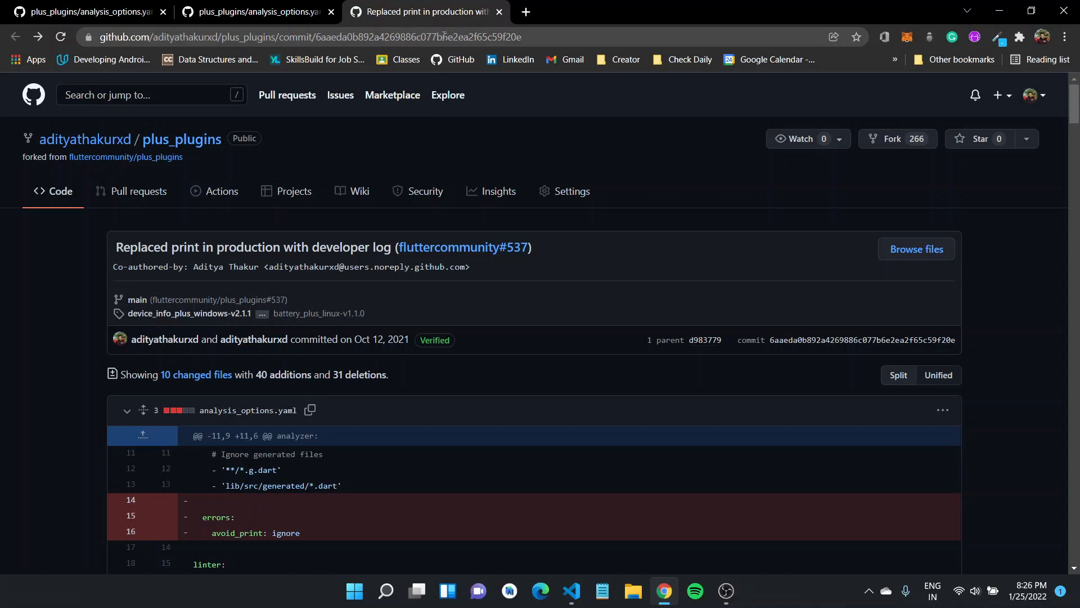
scroll("down", 3)
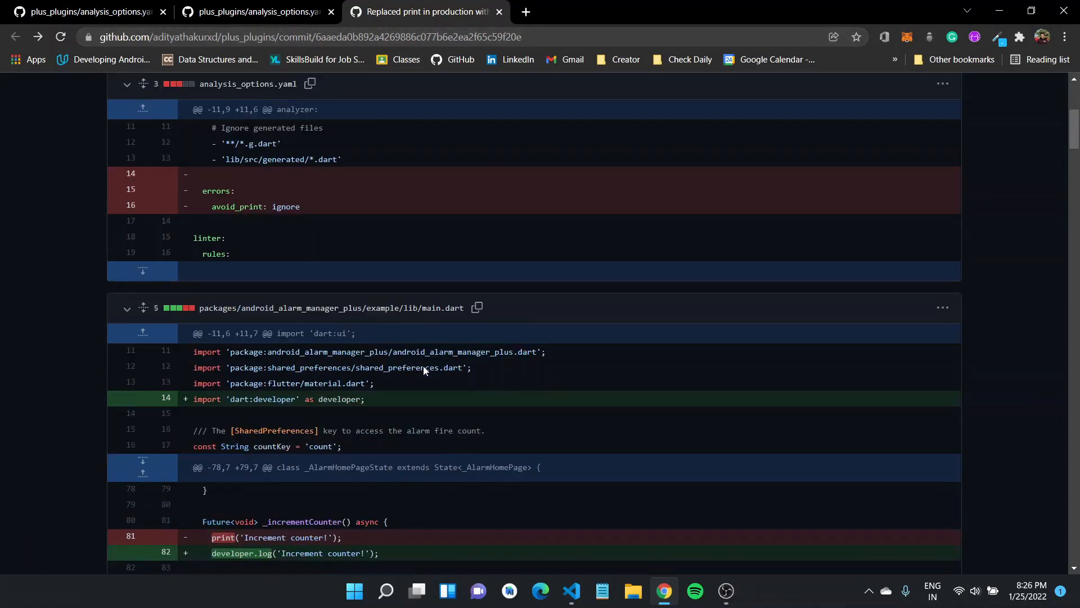
scroll("down", 3)
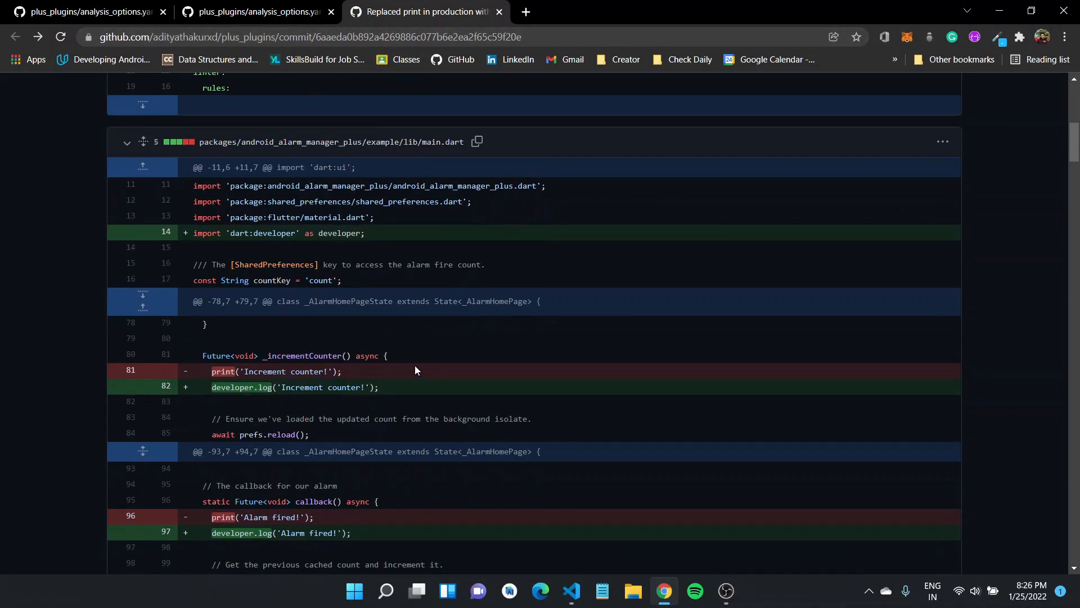
scroll("down", 3)
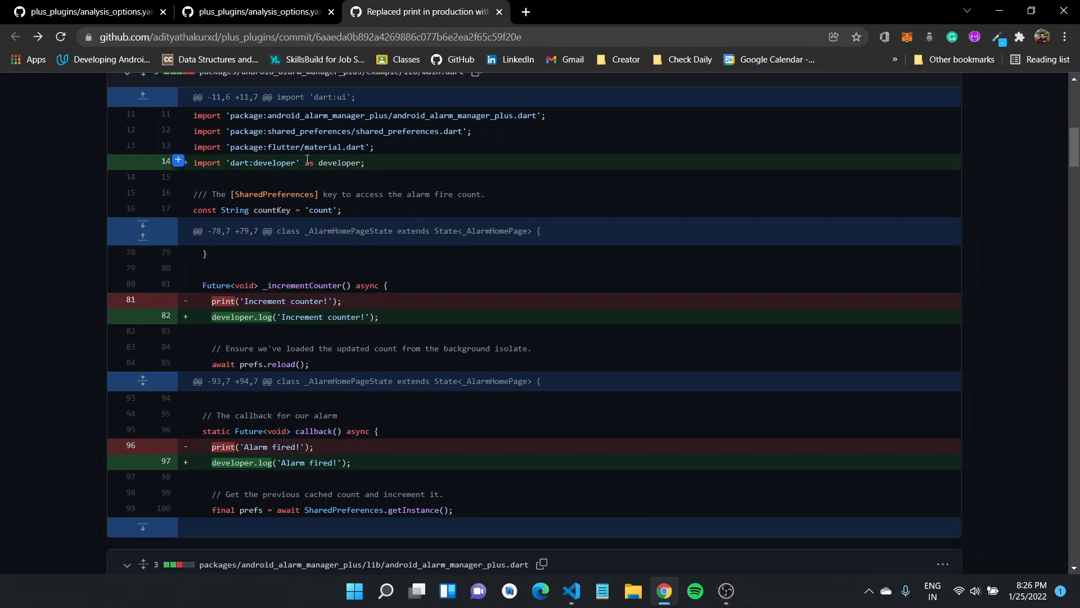